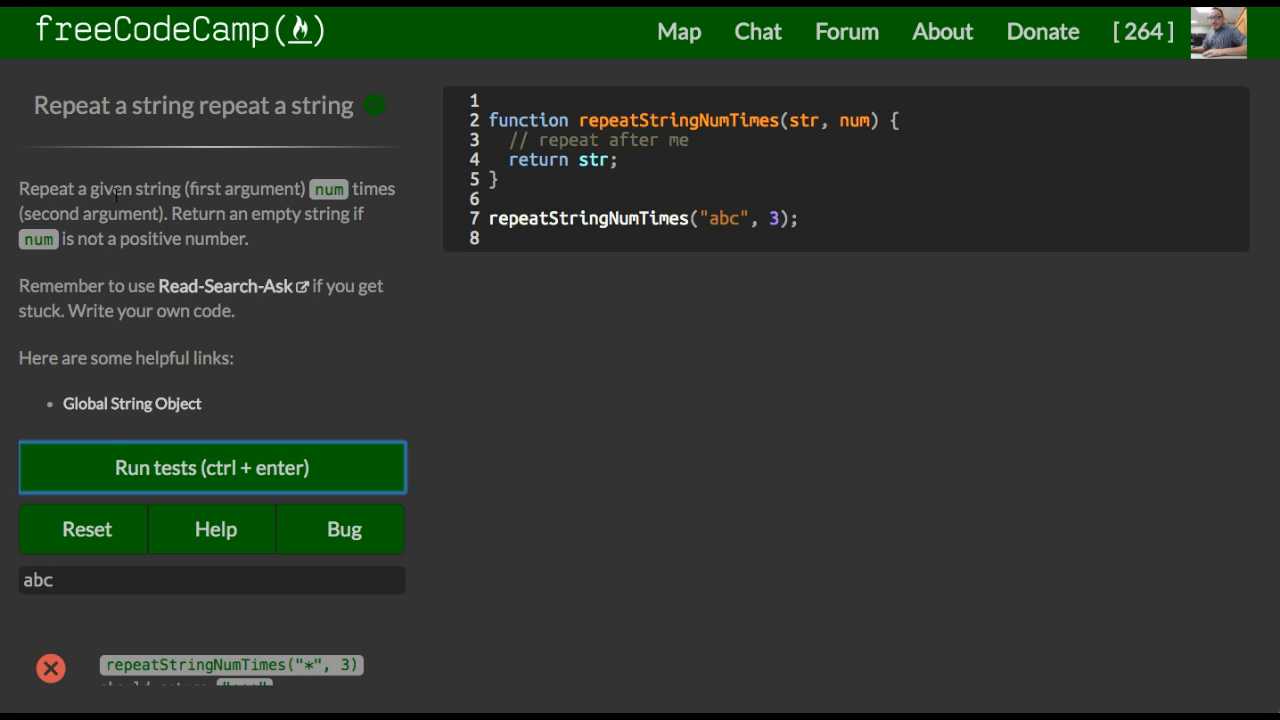
mouse_move(330, 188)
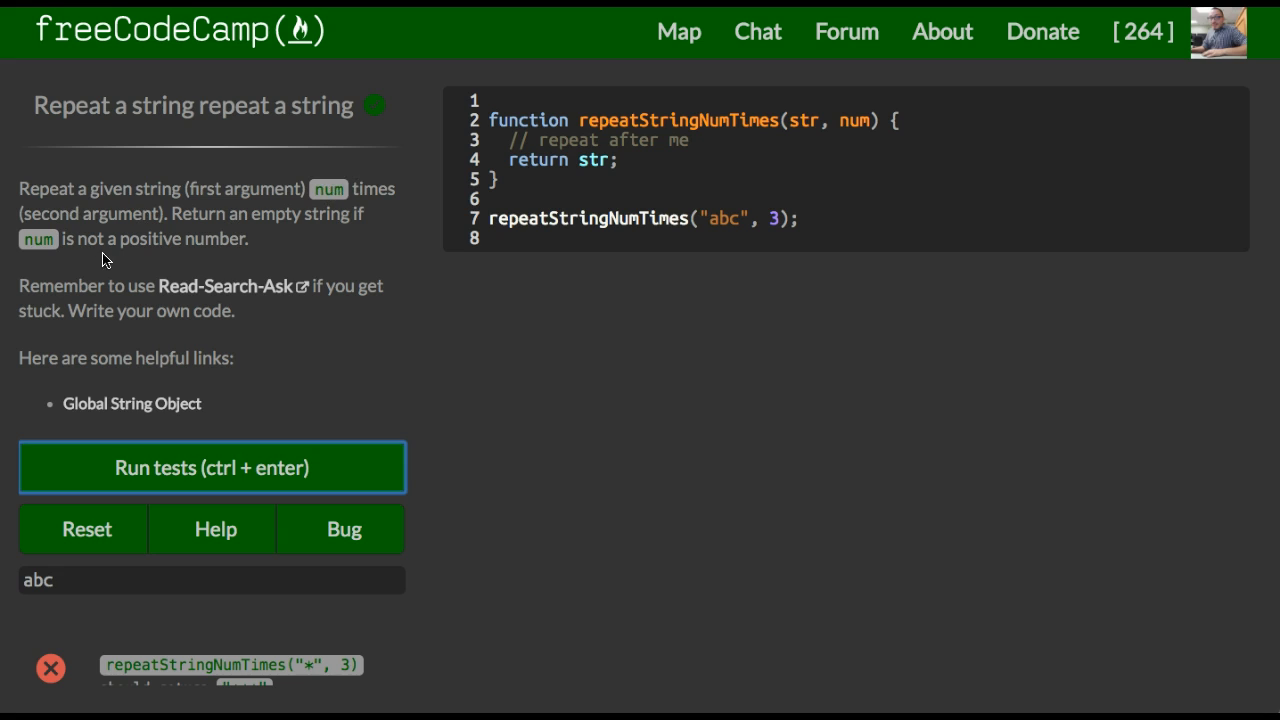
mouse_move(380, 238)
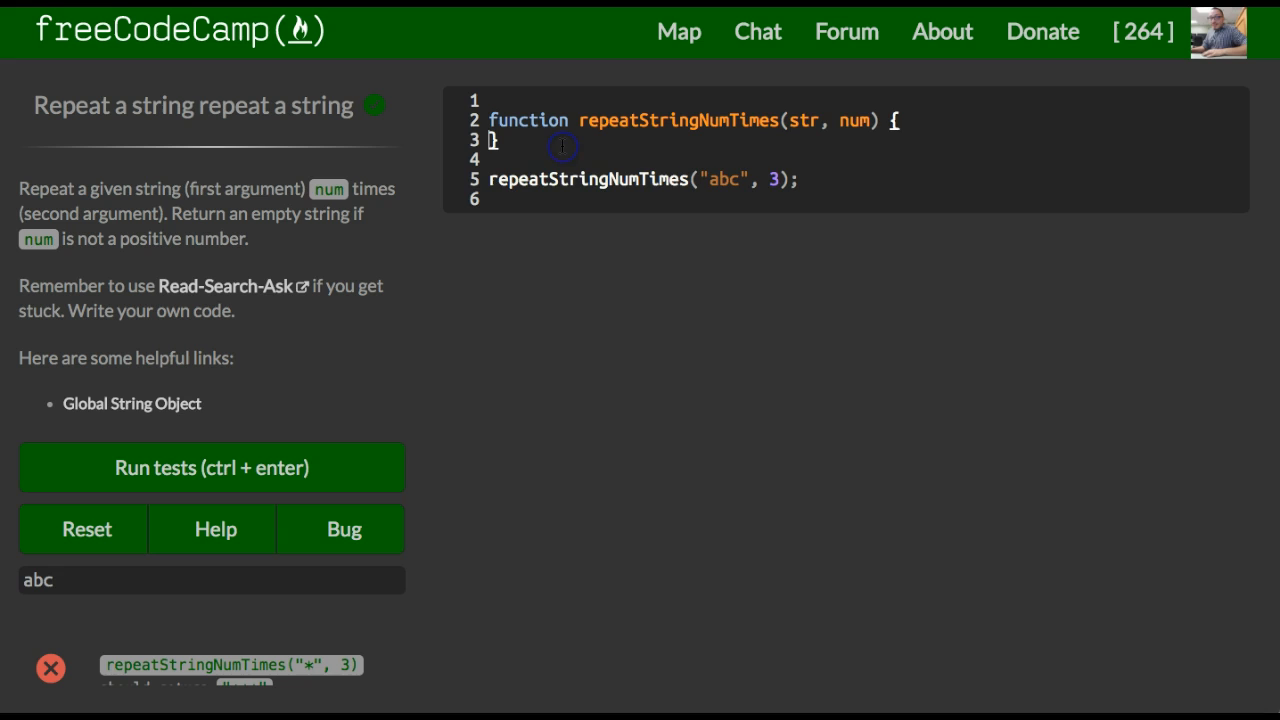
Leave only return str; in the function body and highlight the 'abc' argument and return keyword while explaining
text(return str;)
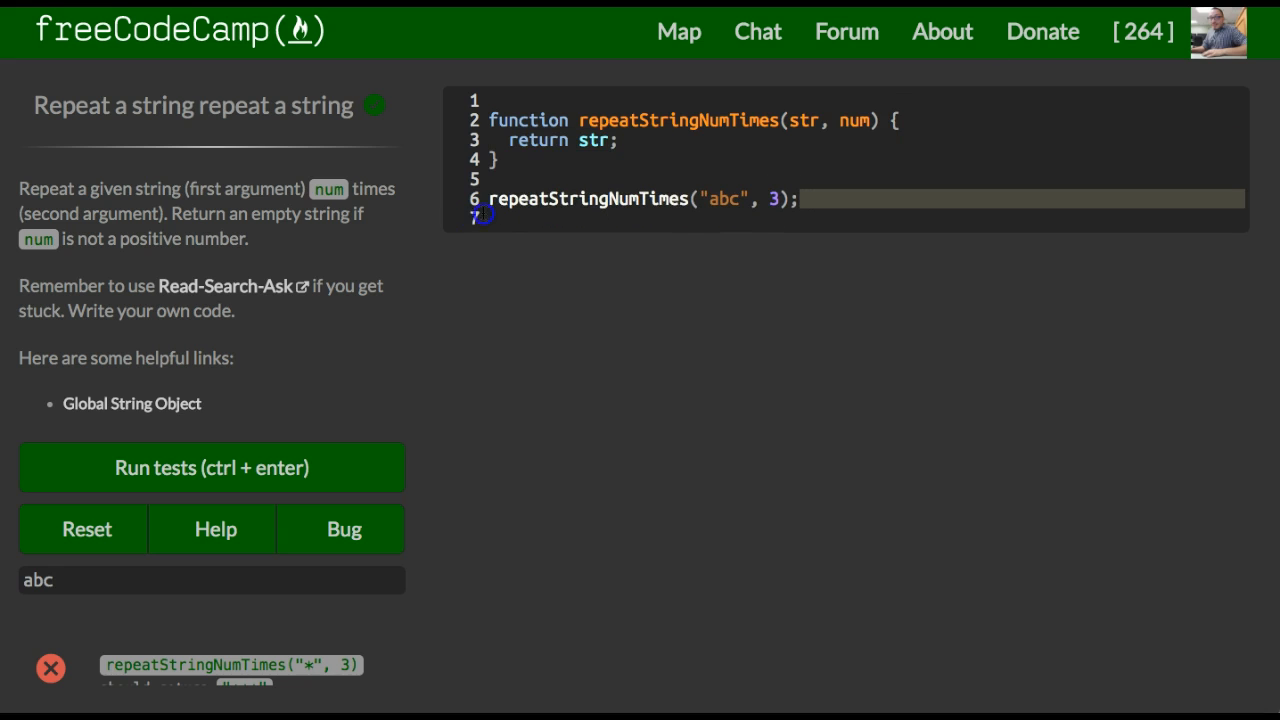
double_click(36, 580)
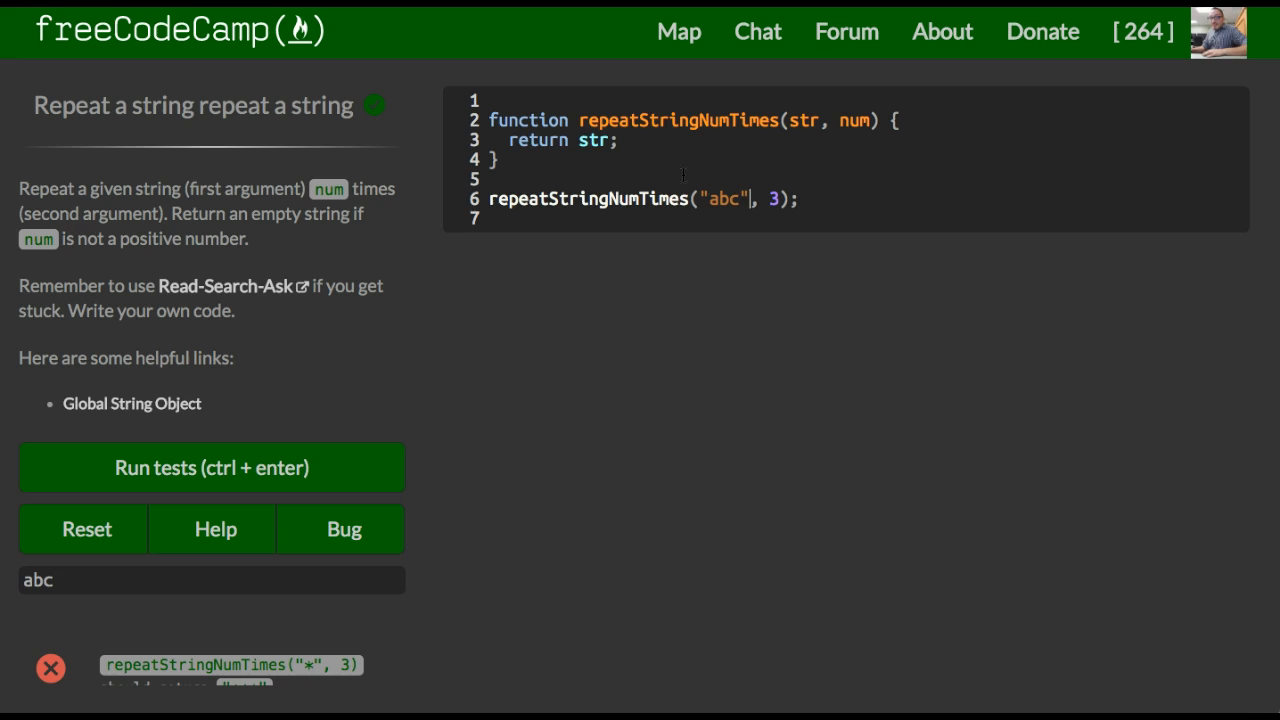
double_click(728, 198)
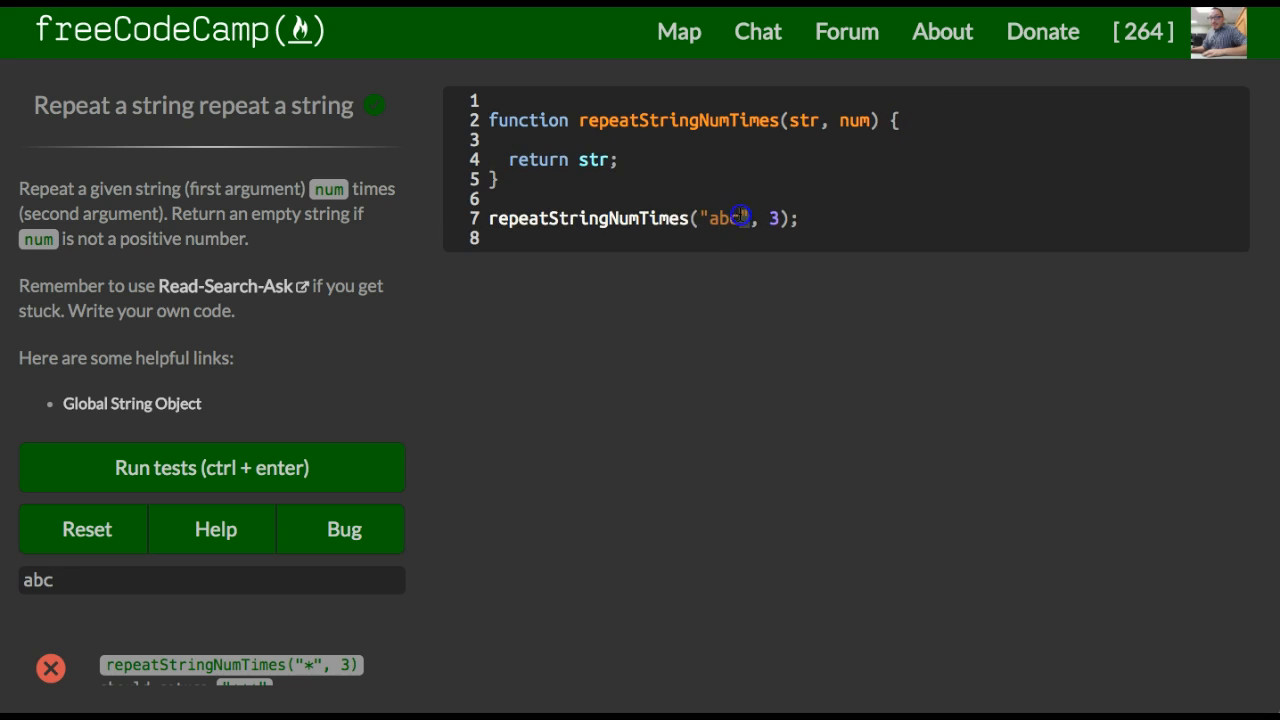
double_click(724, 218)
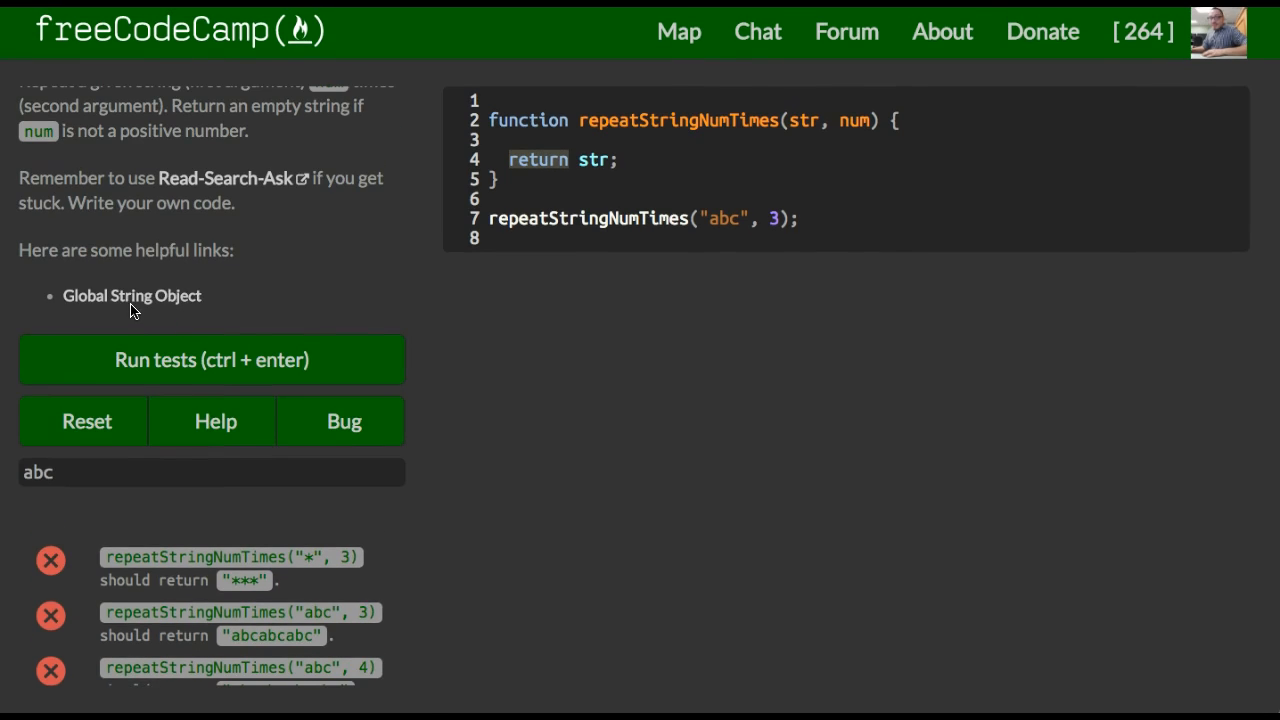
mouse_move(164, 296)
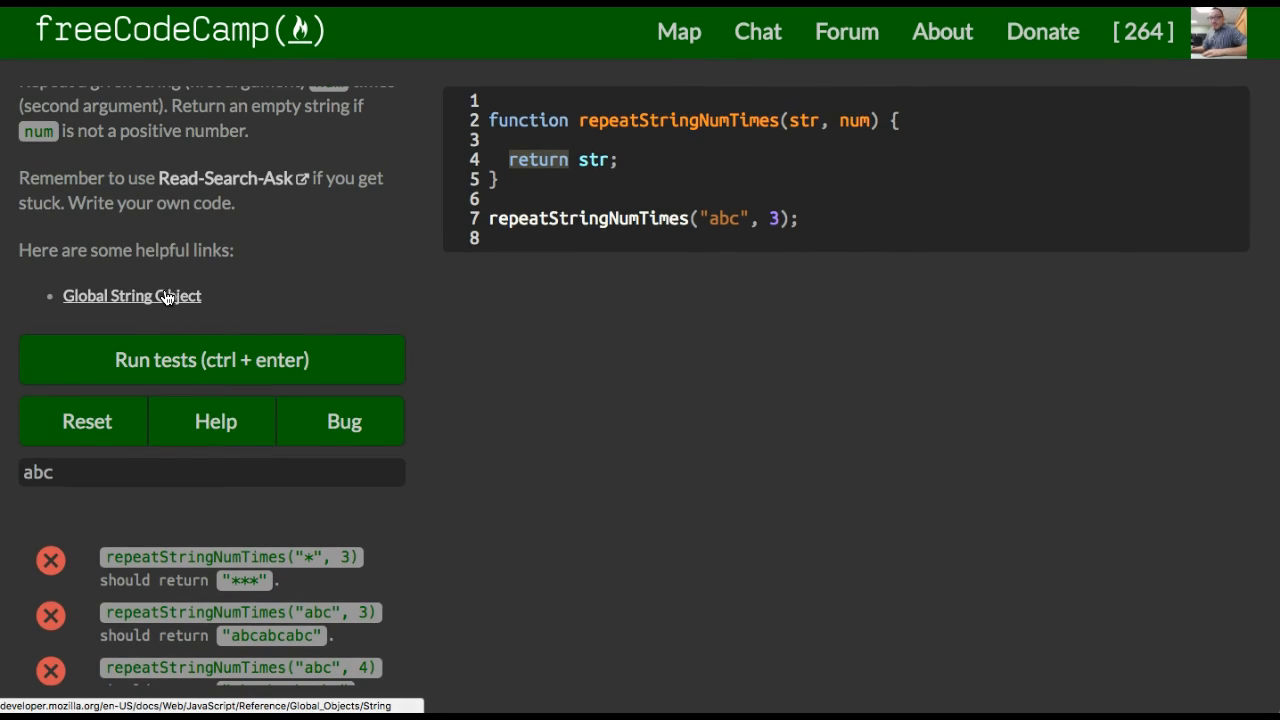
Open the MDN Global String Object page and scroll down to its Methods section
click(132, 296)
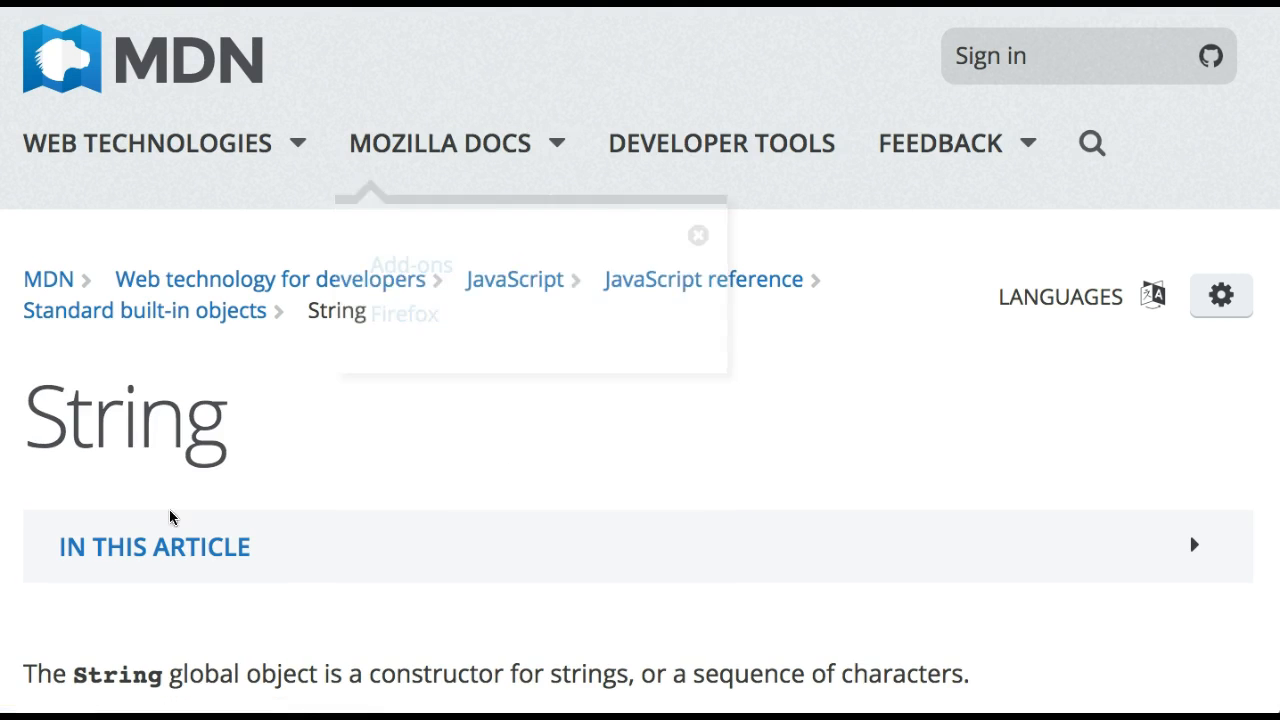
scroll(down, 3)
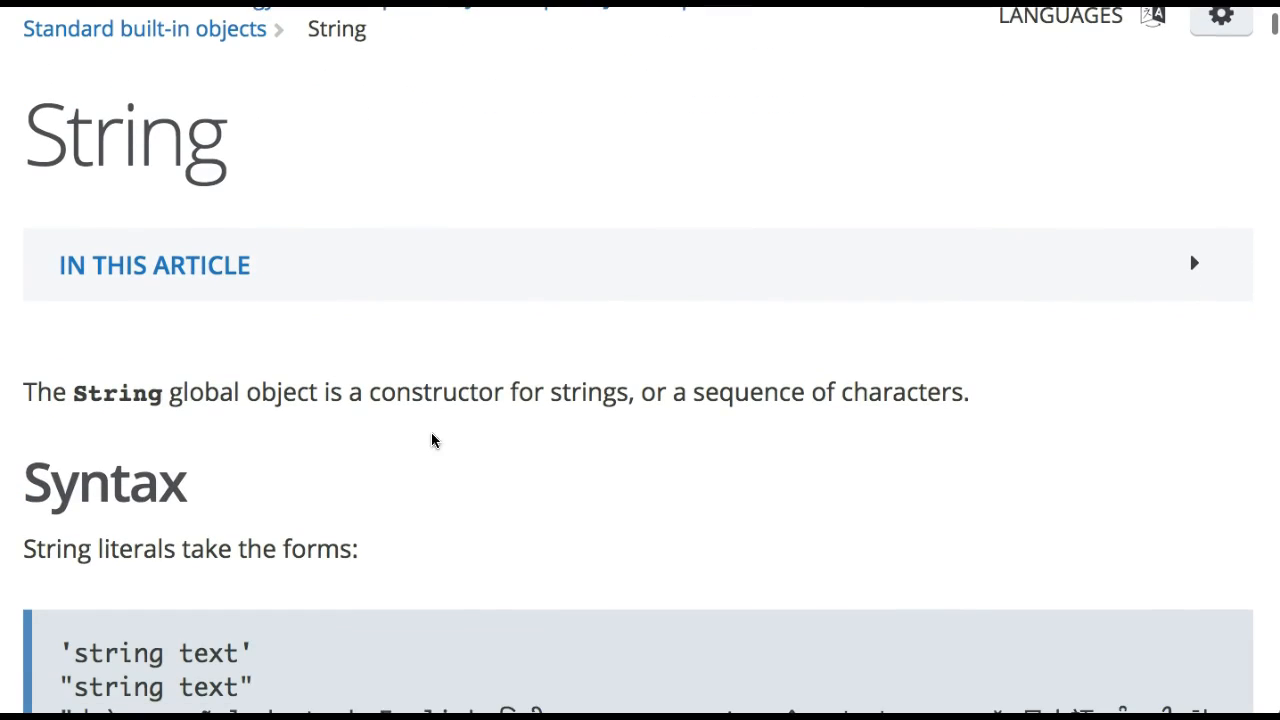
scroll(down, 3)
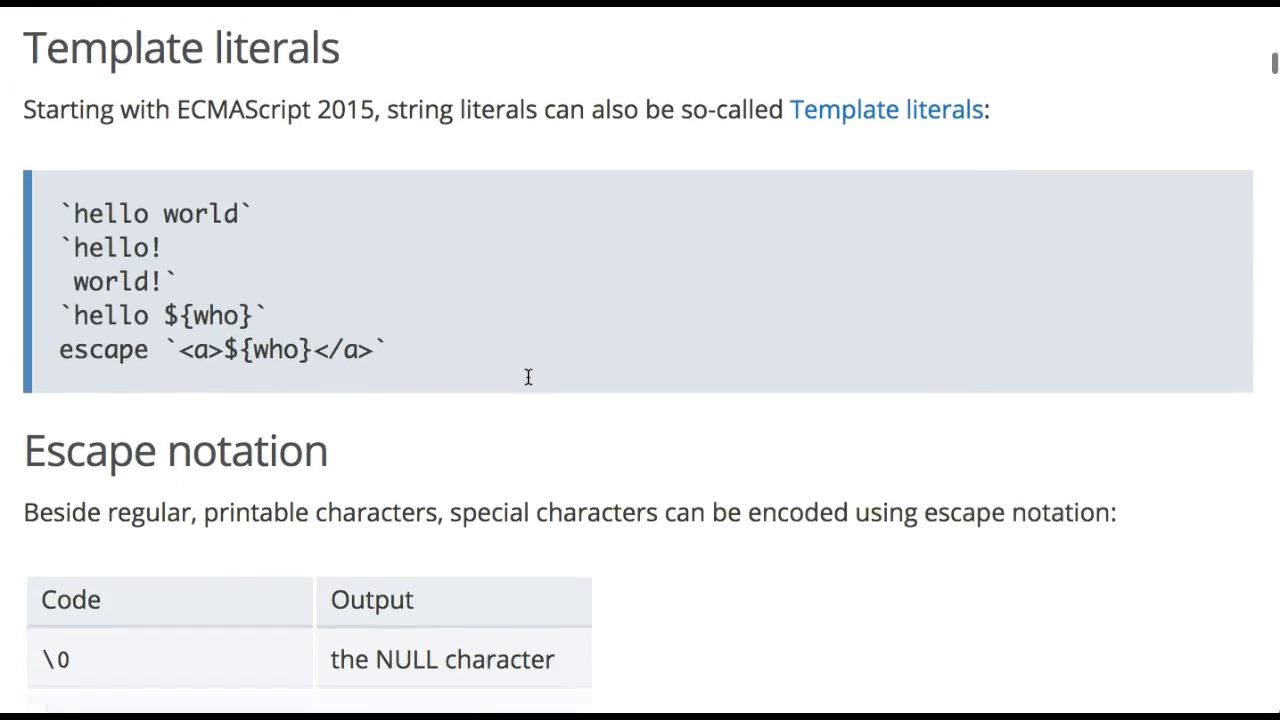
scroll(down, 3)
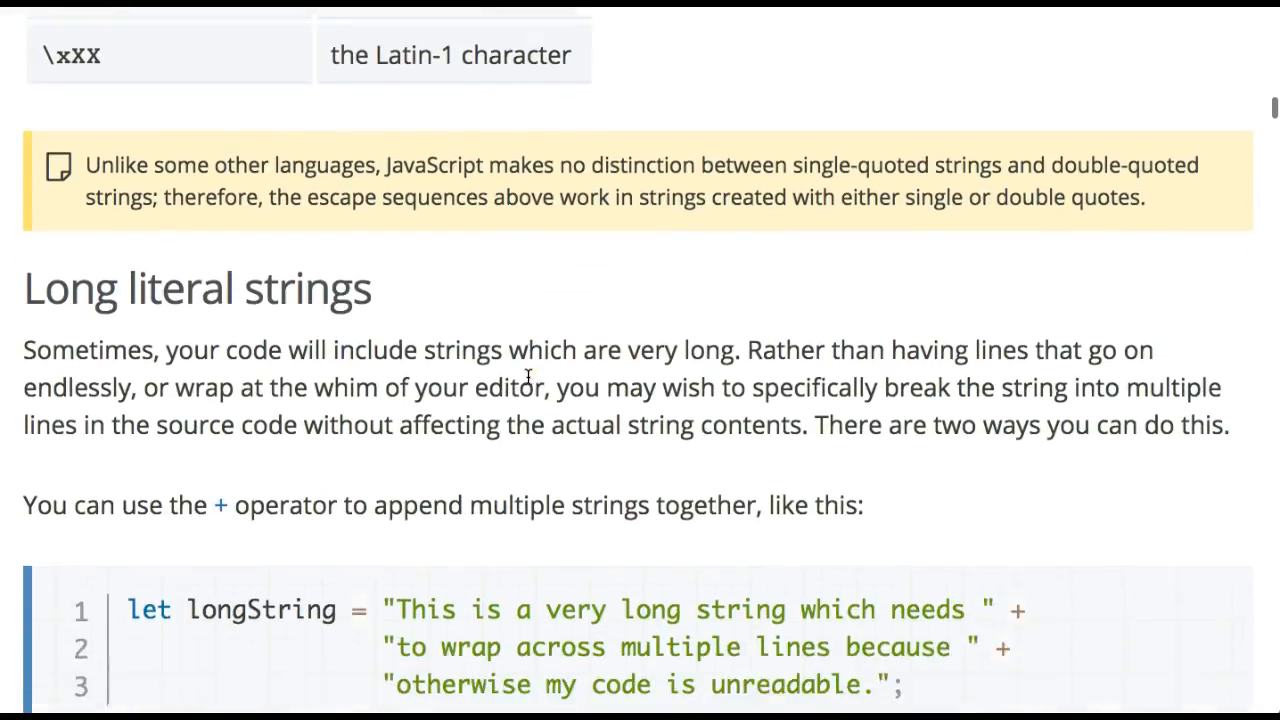
scroll(down, 3)
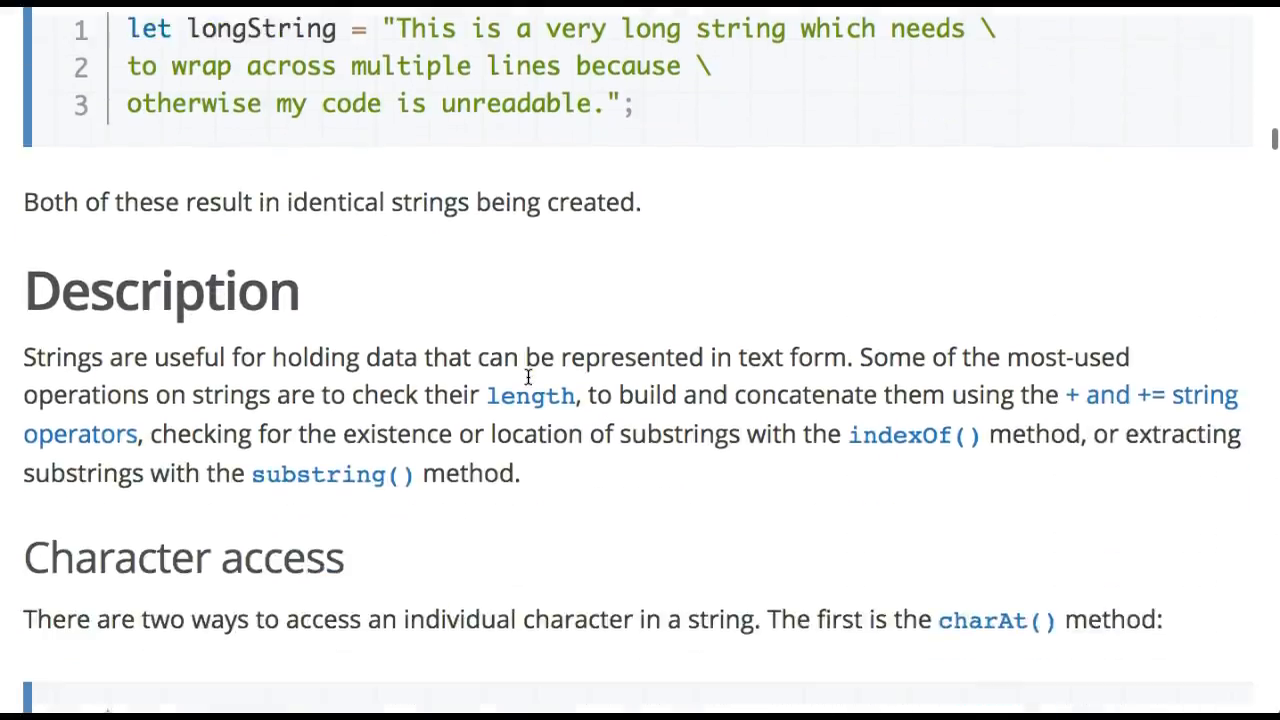
scroll(down, 3)
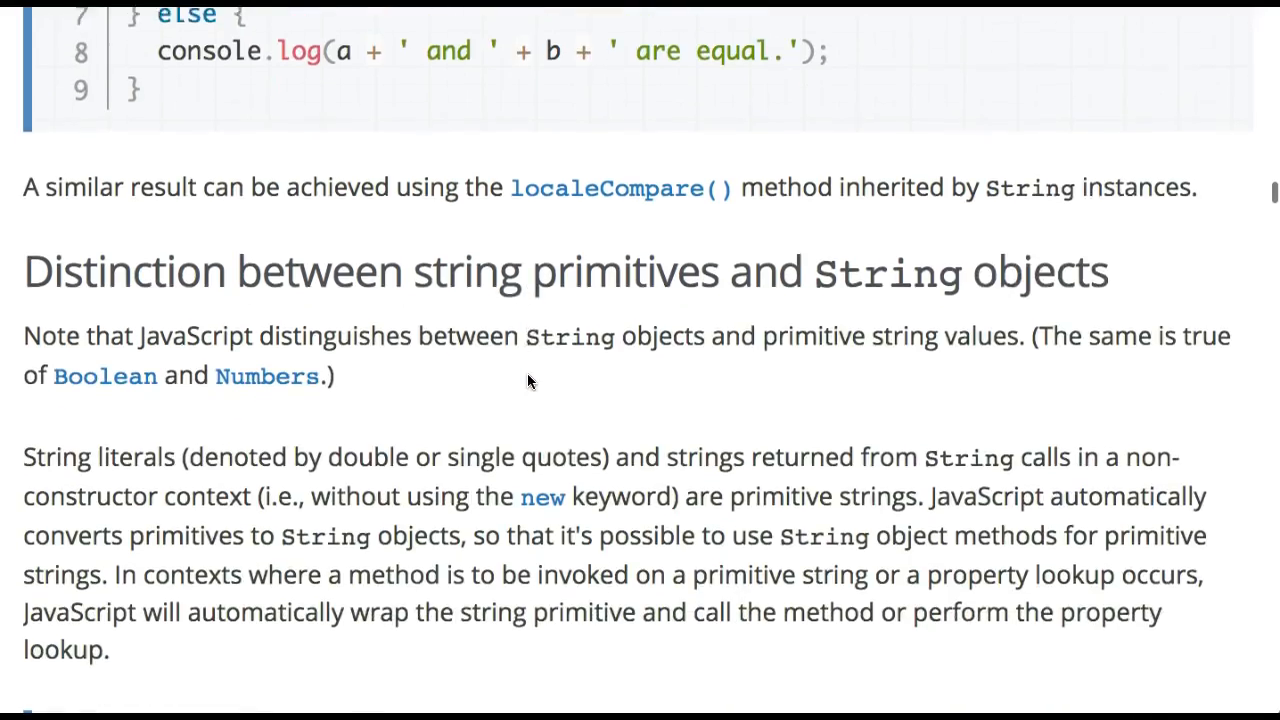
scroll(down, 3)
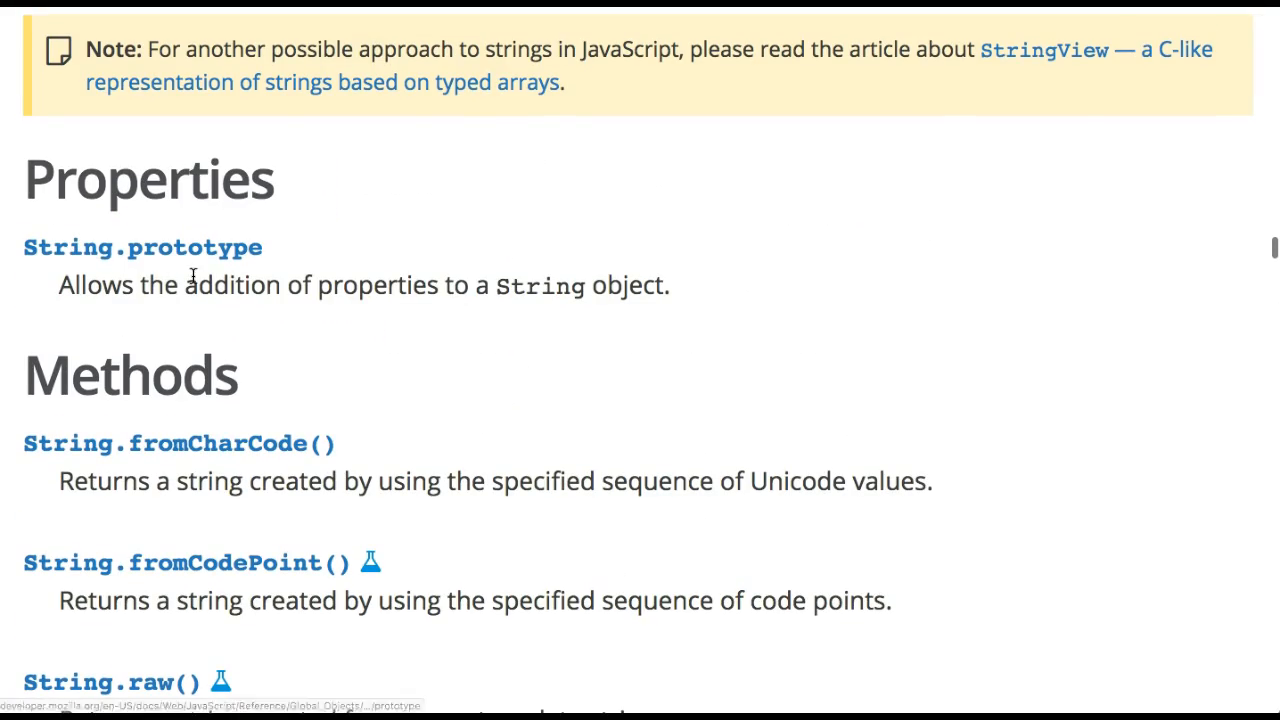
mouse_move(256, 556)
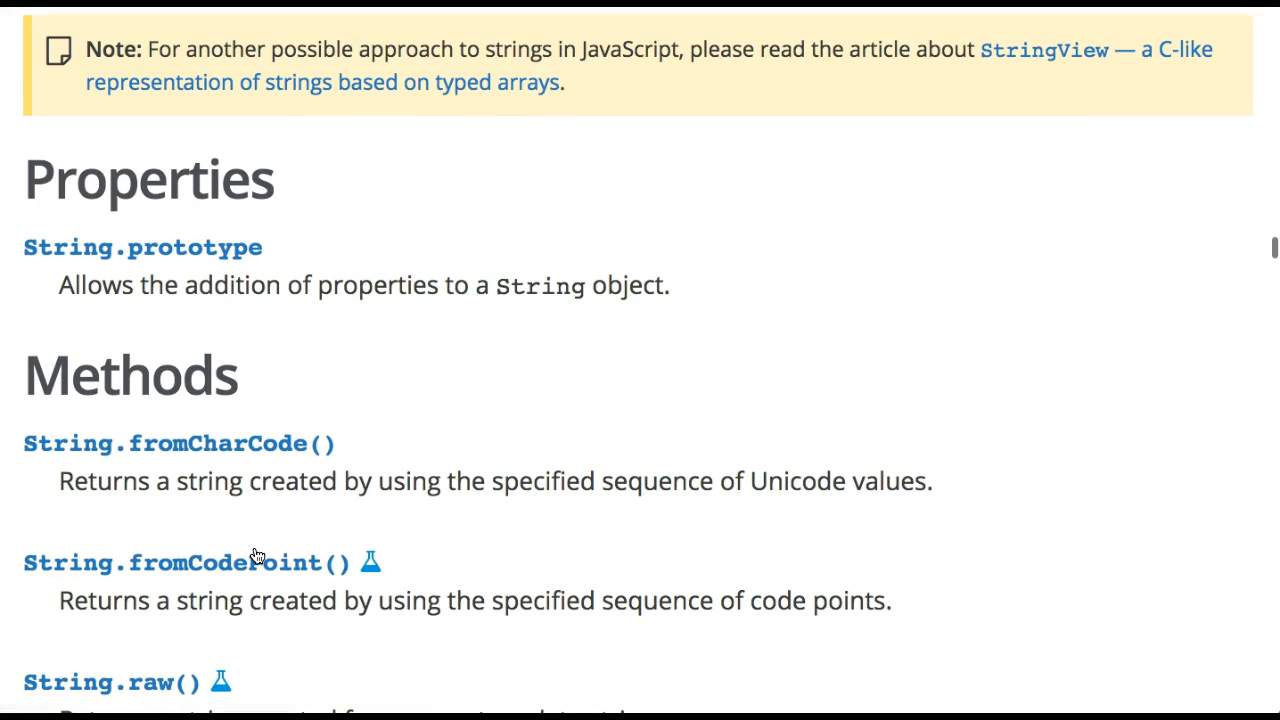
mouse_move(730, 392)
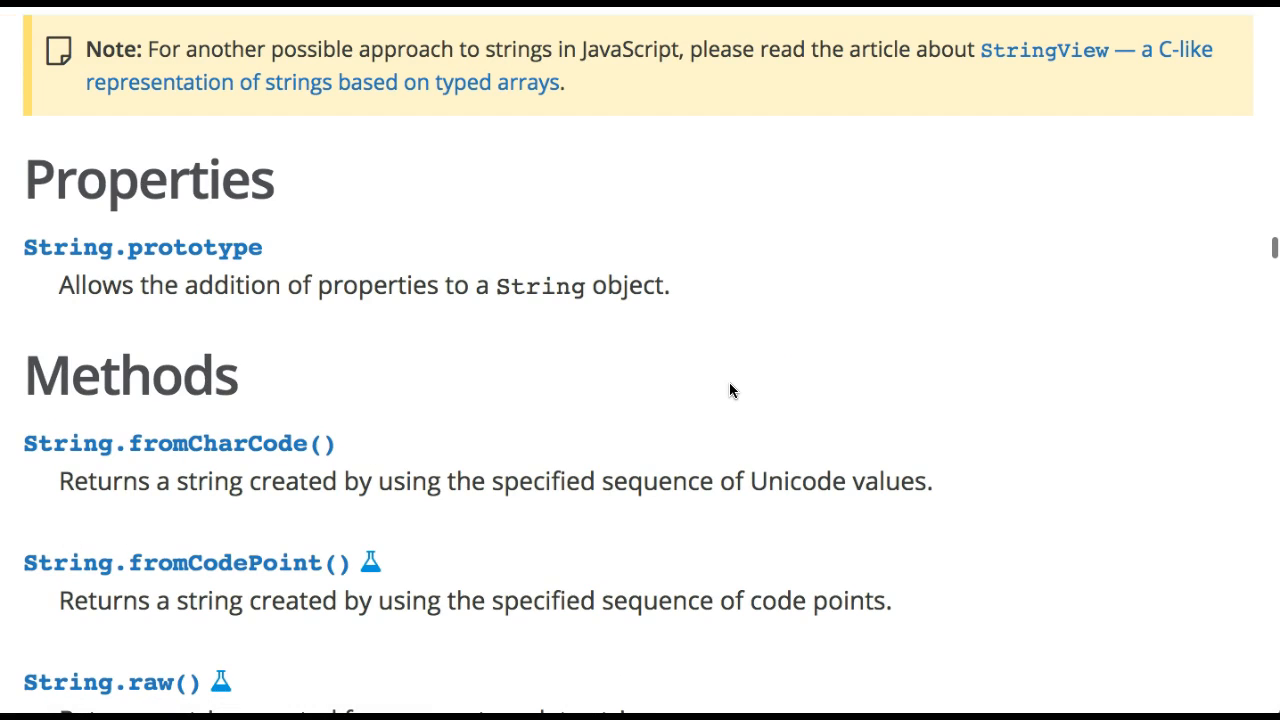
scroll(down, 3)
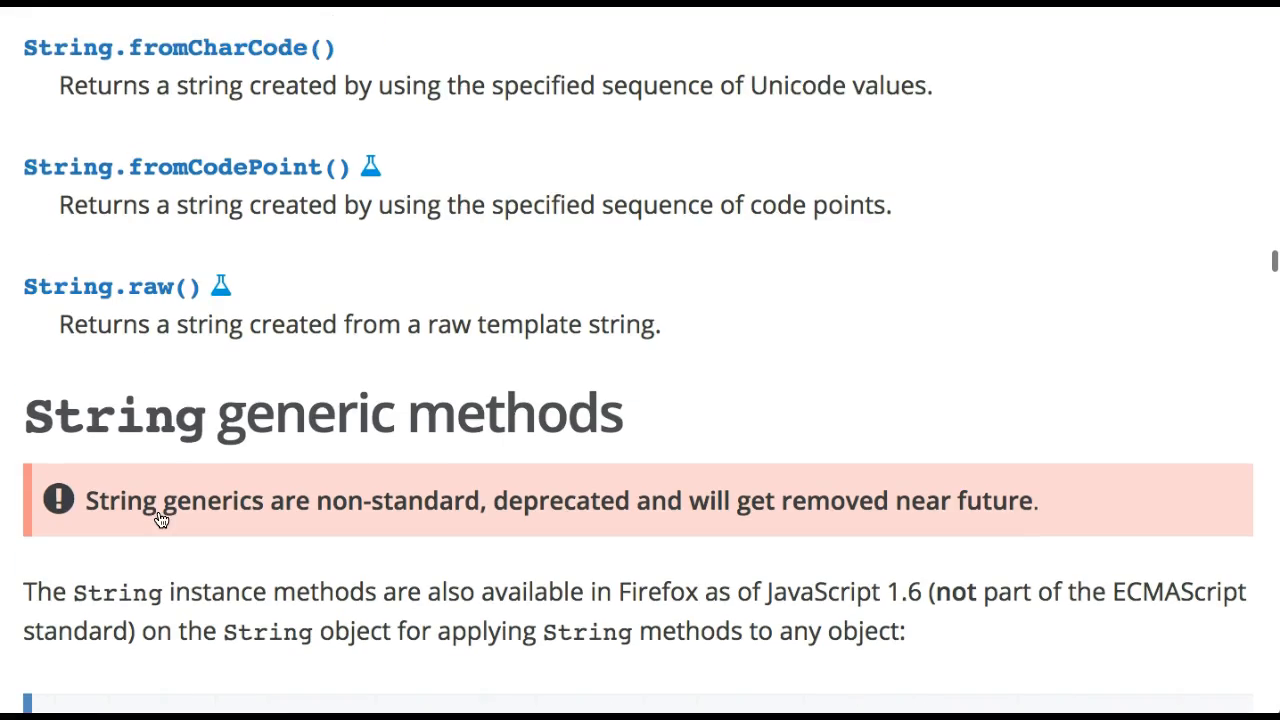
scroll(down, 3)
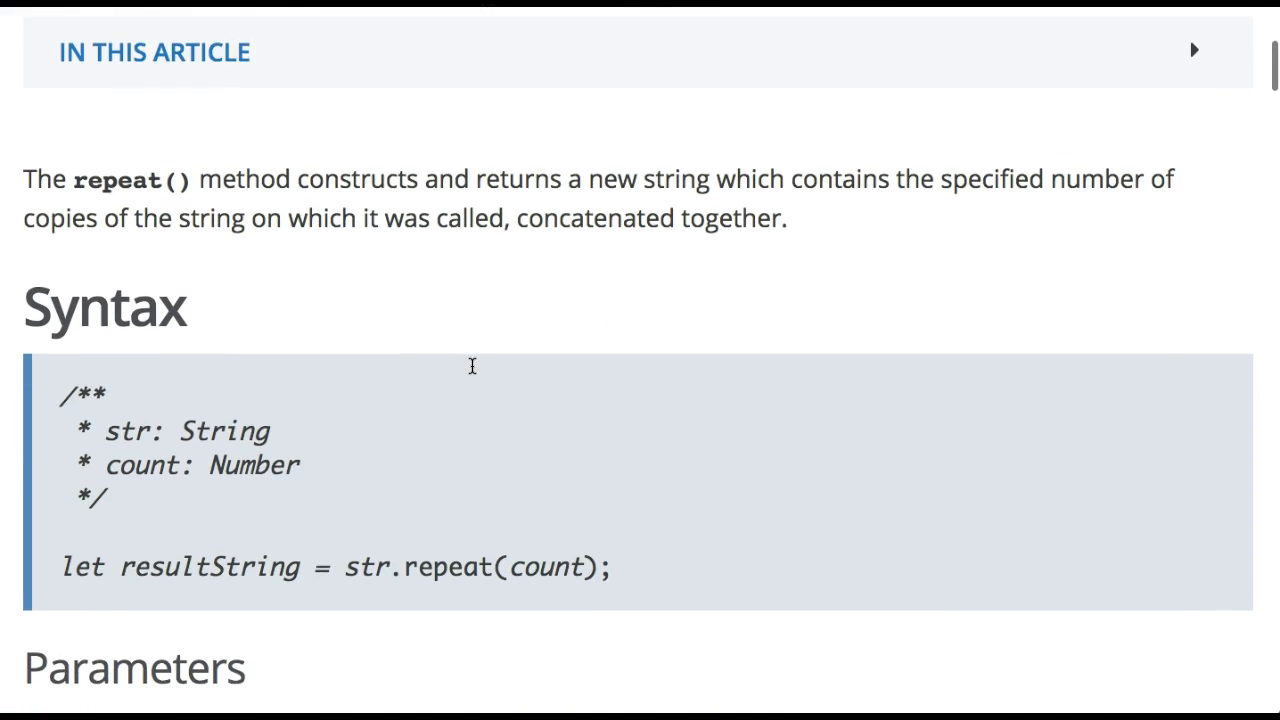
Scroll the repeat() page to its Parameters, Return value and Exceptions sections
scroll(down, 3)
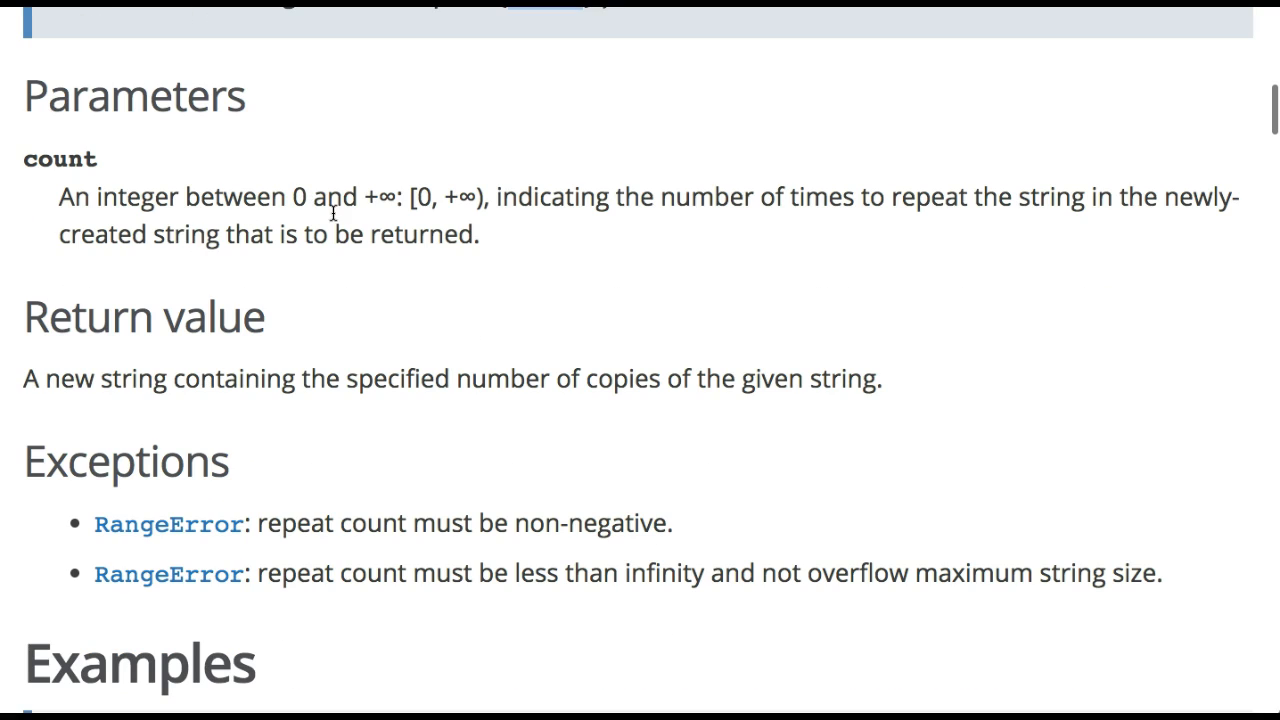
mouse_move(870, 170)
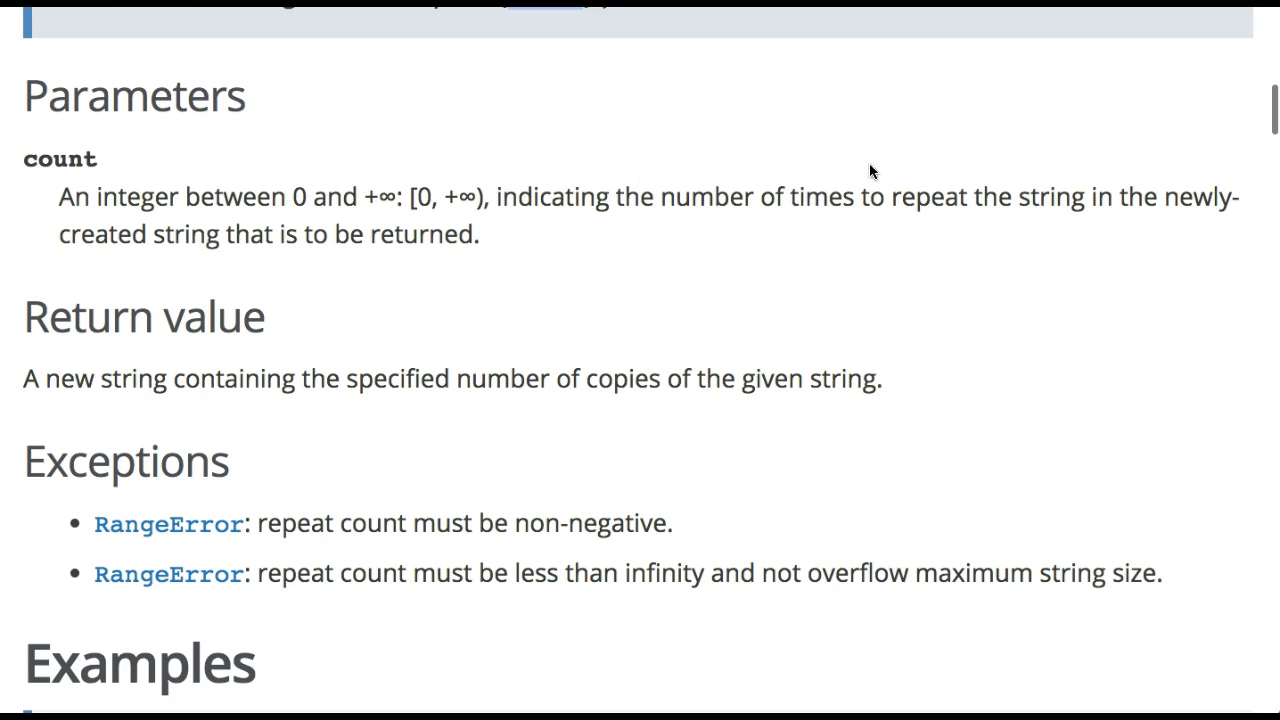
mouse_move(442, 264)
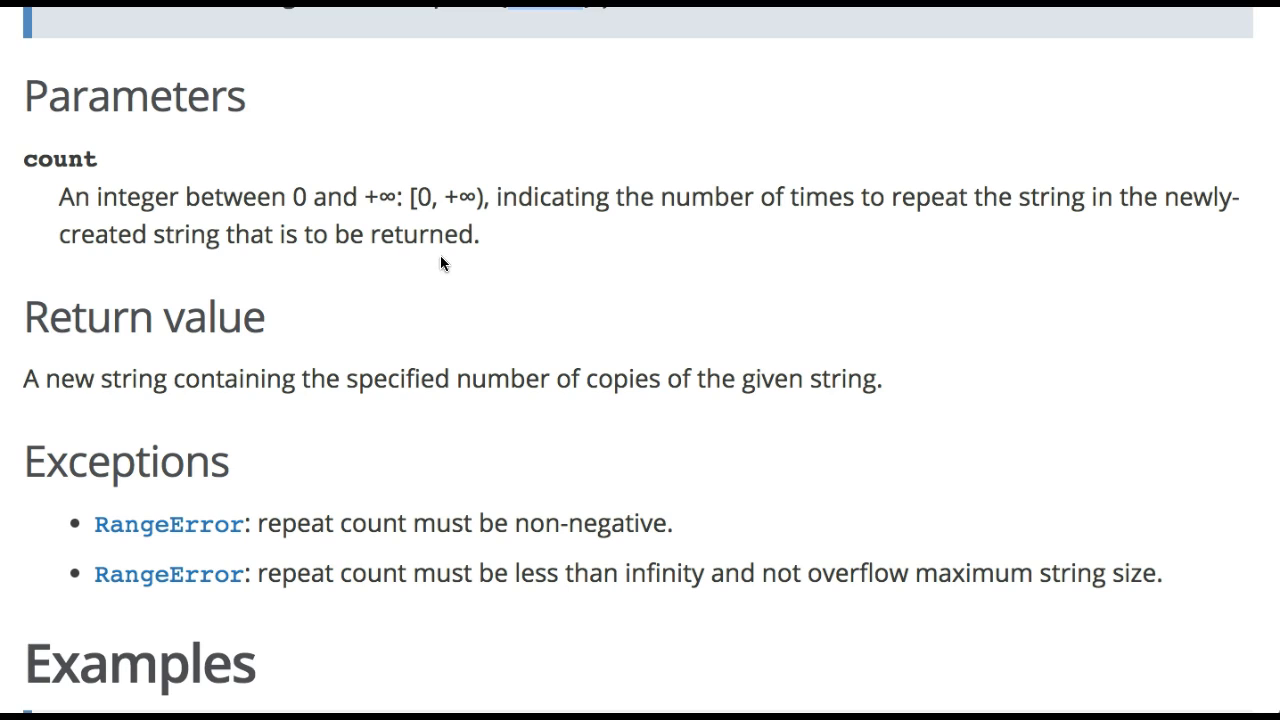
mouse_move(168, 152)
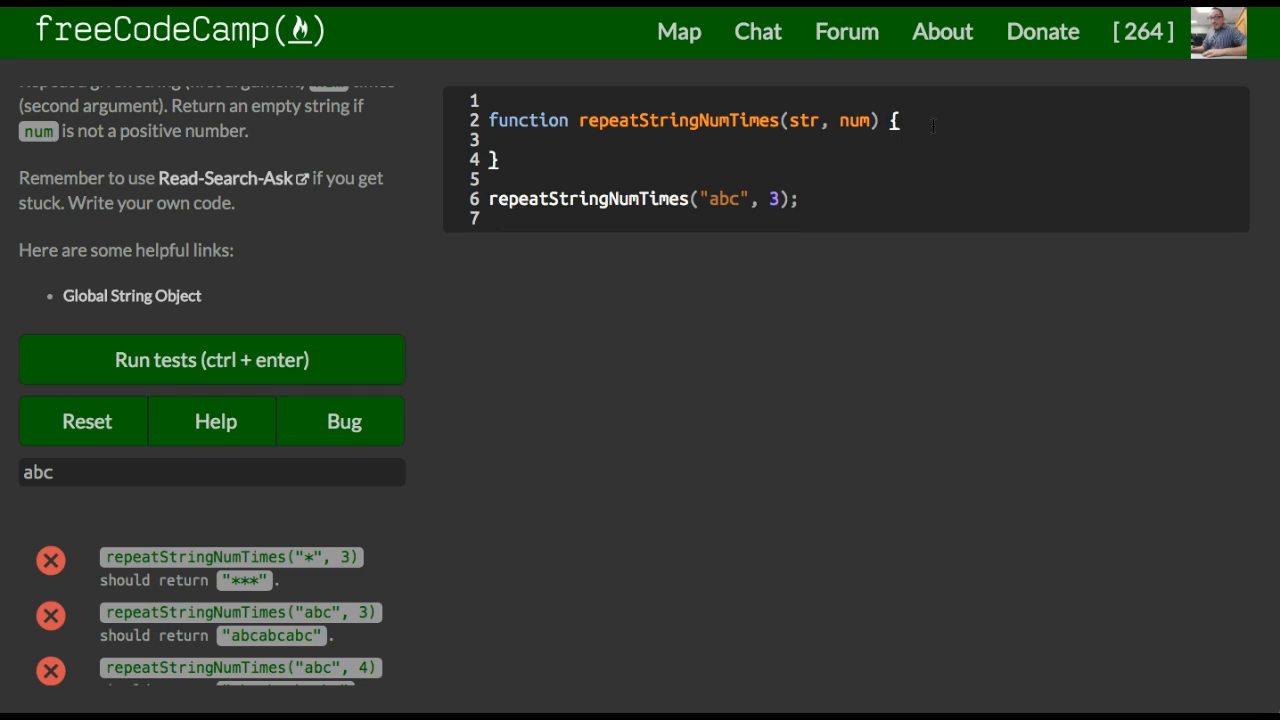
Write if(num < 0) { str = ""; return str; } inside repeatStringNumTimes
key(Enter)
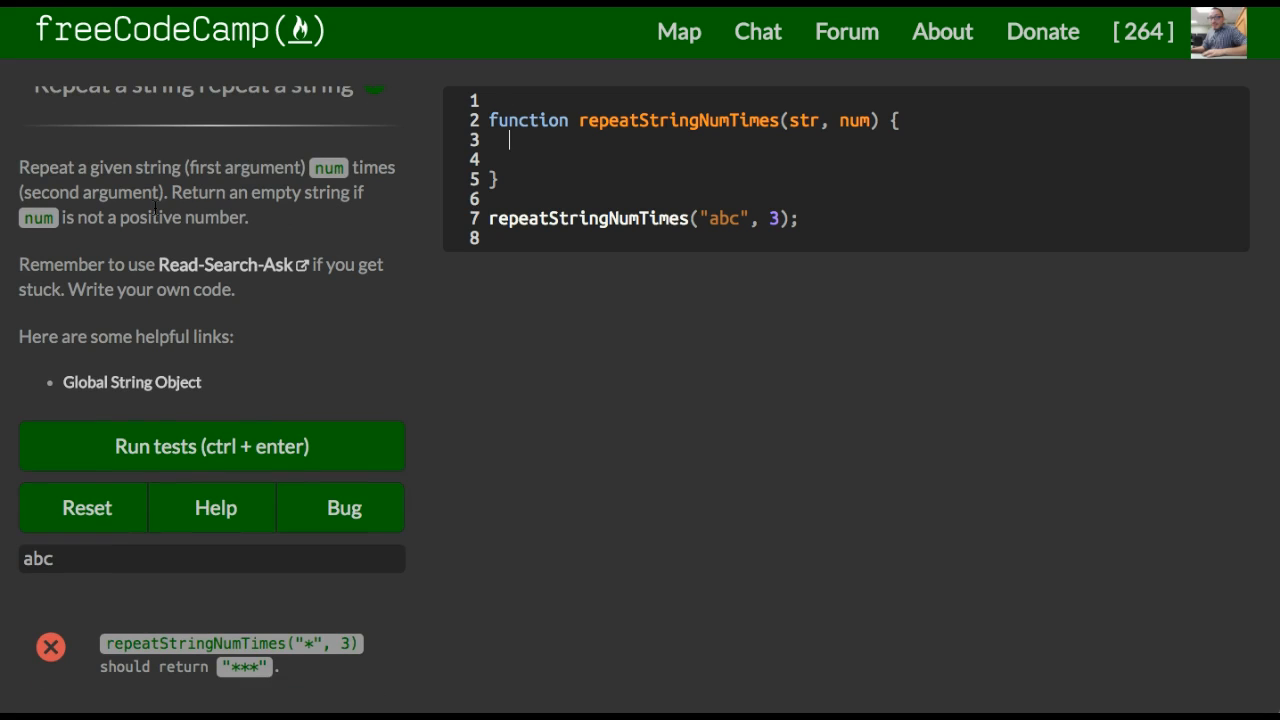
mouse_move(332, 236)
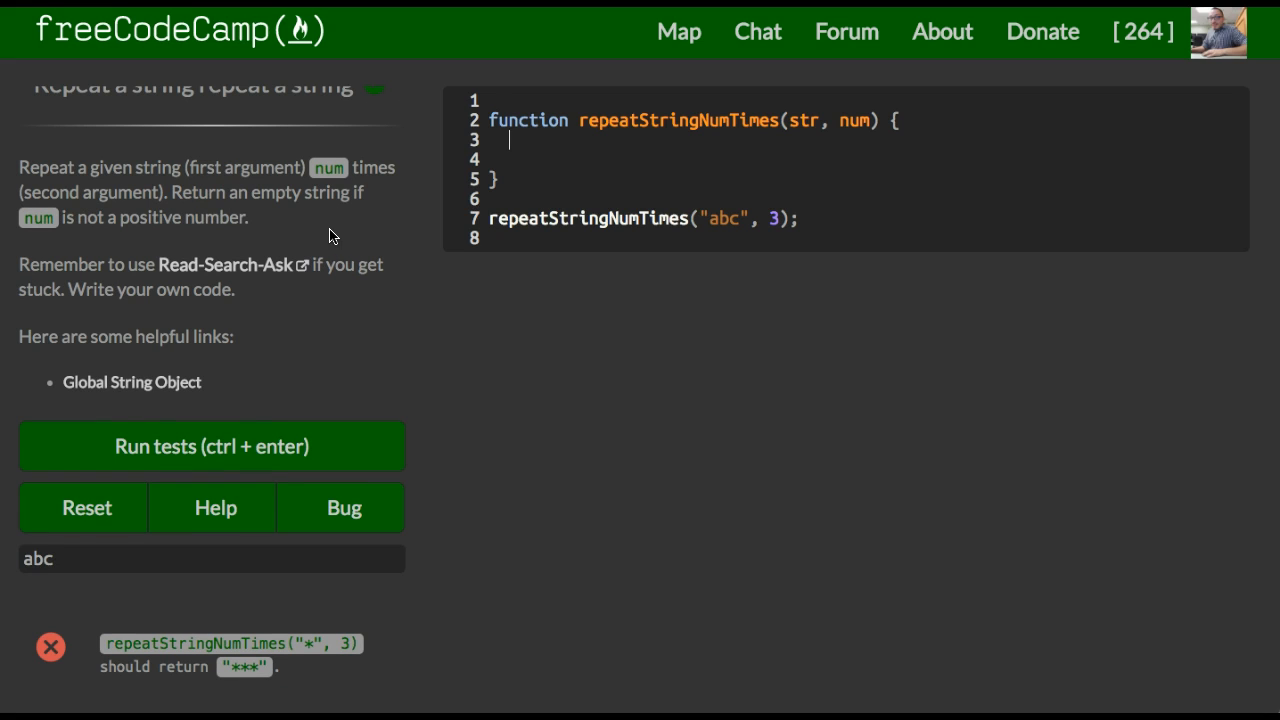
text(if)
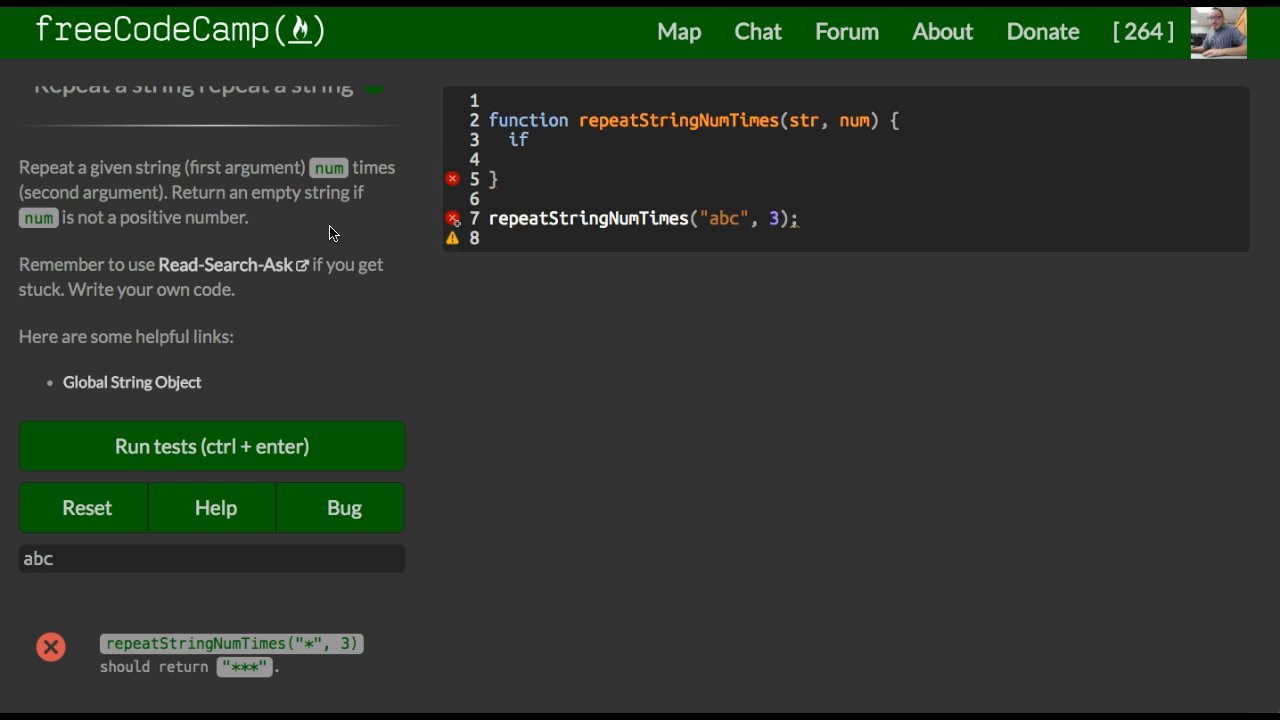
text((num))
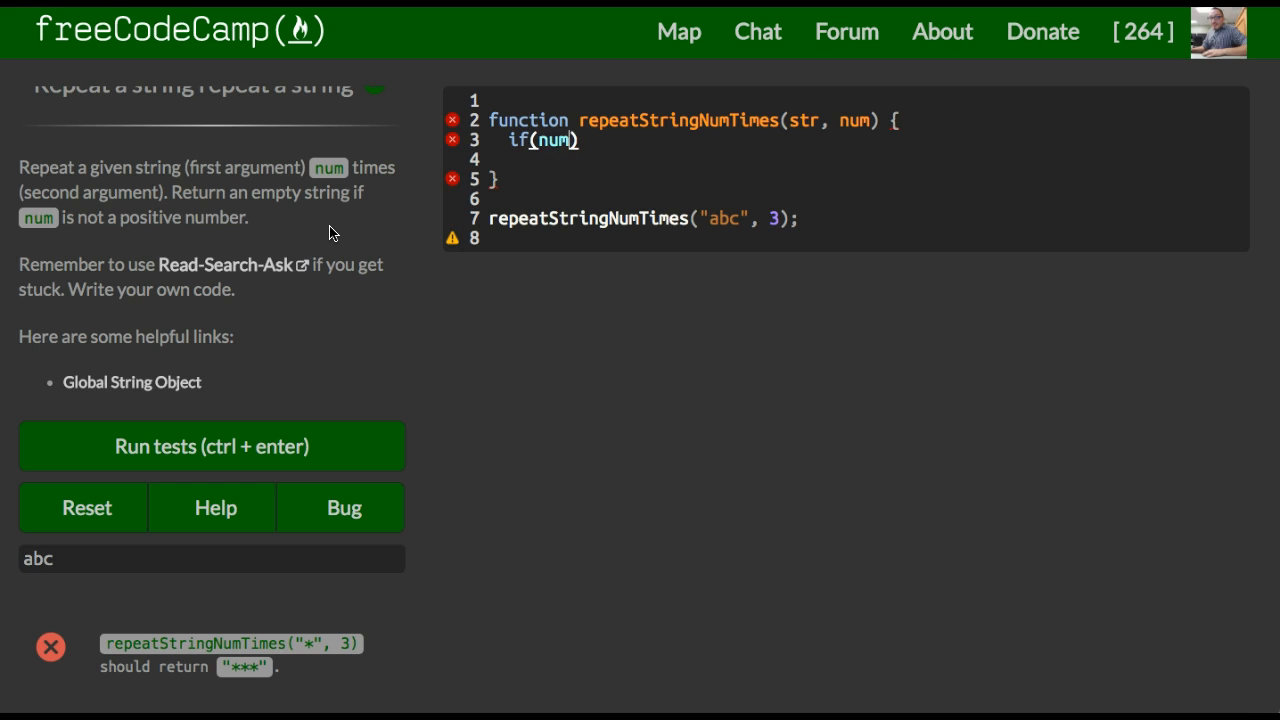
text(< 0)
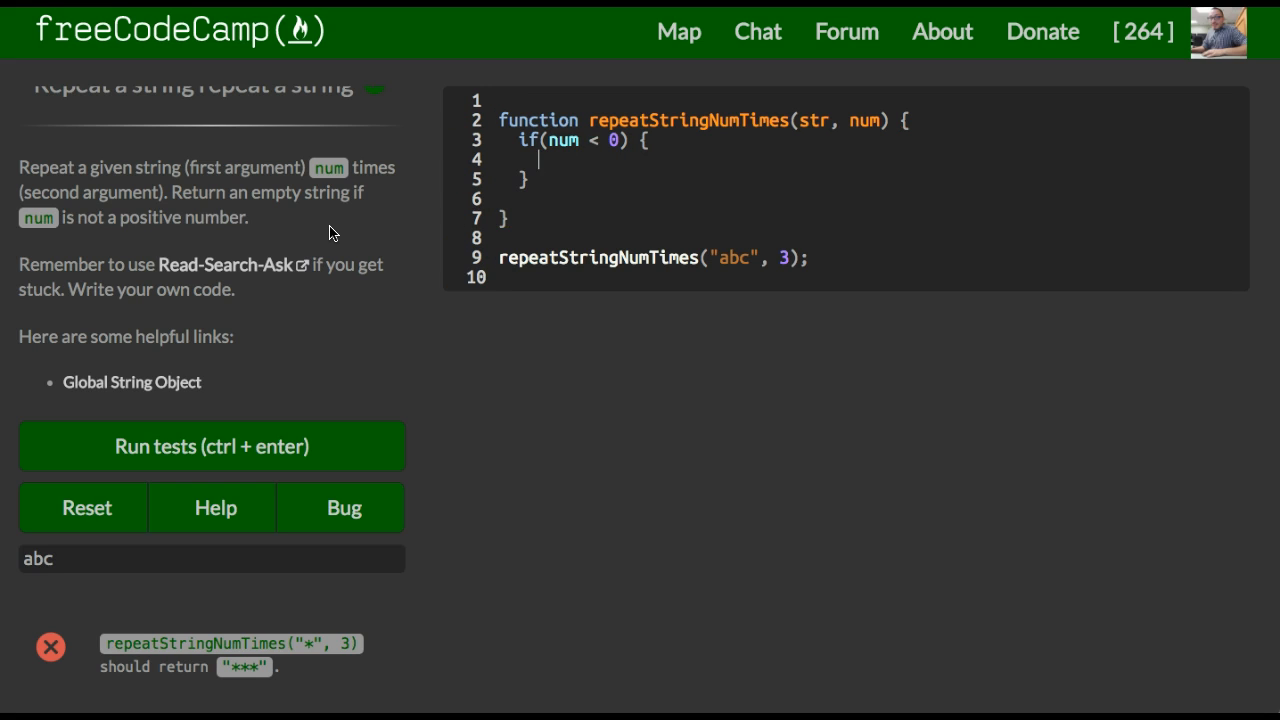
text(s)
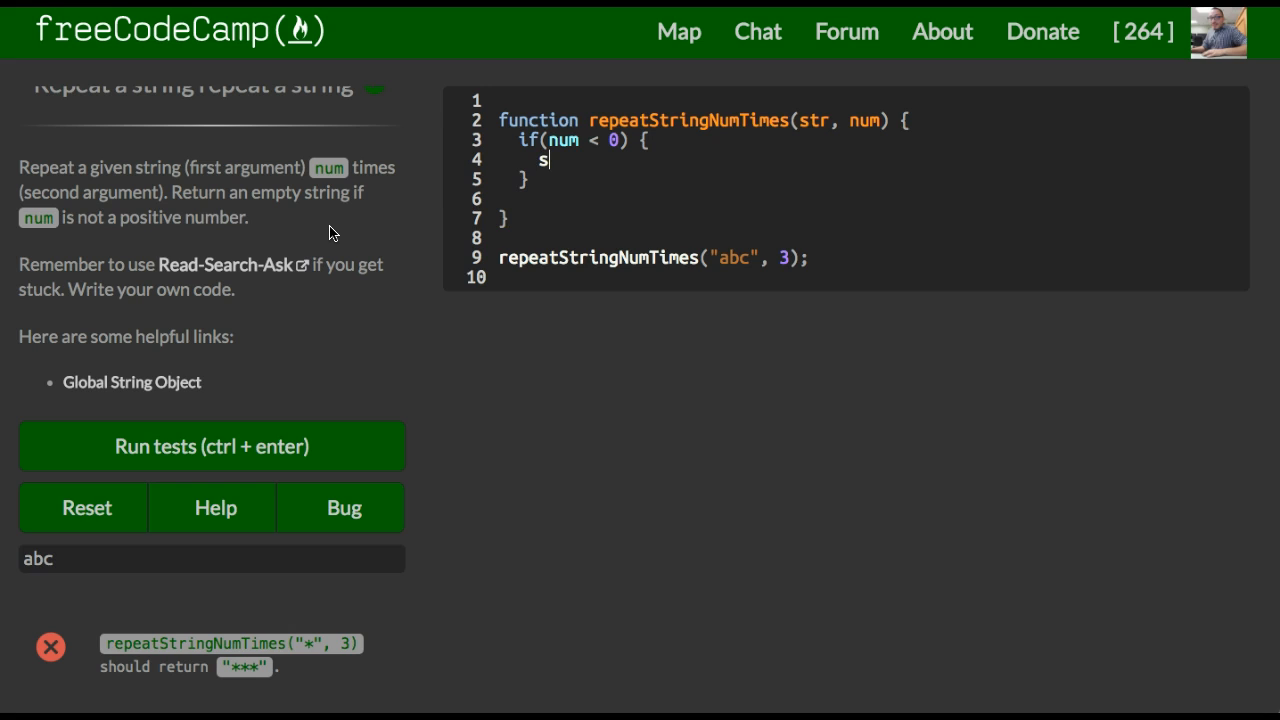
text(tr = "";)
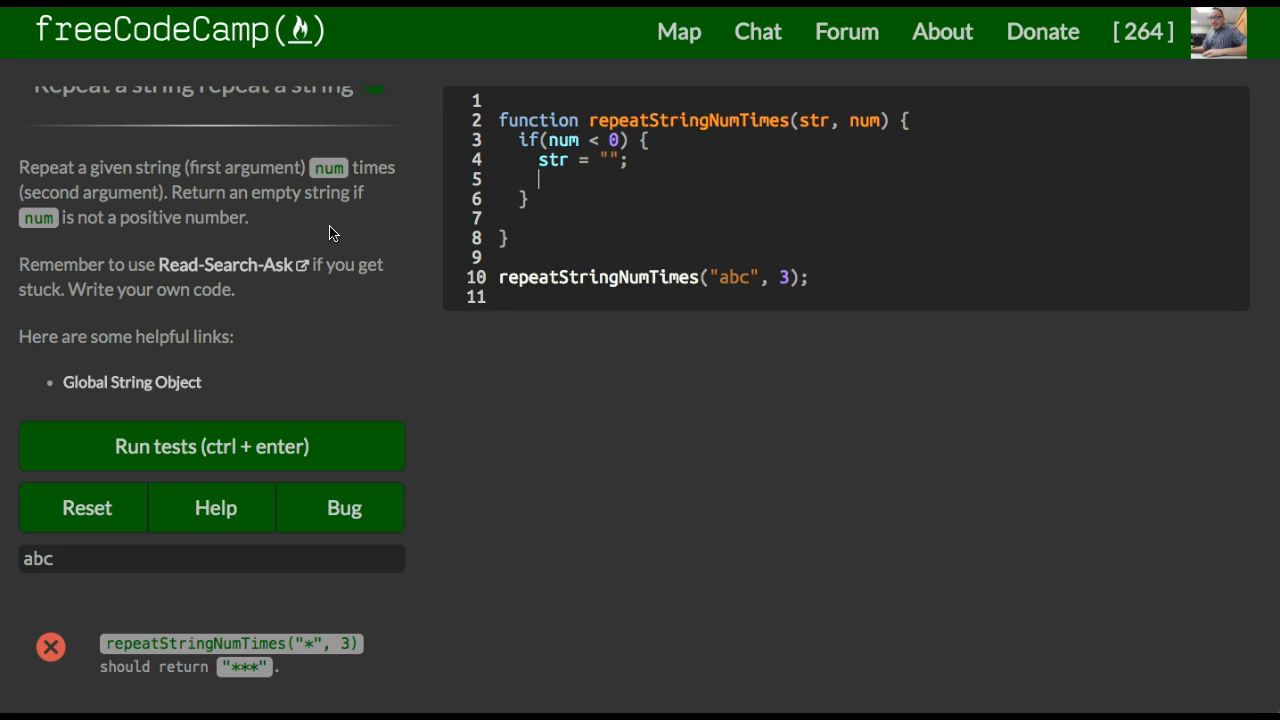
text(ret)
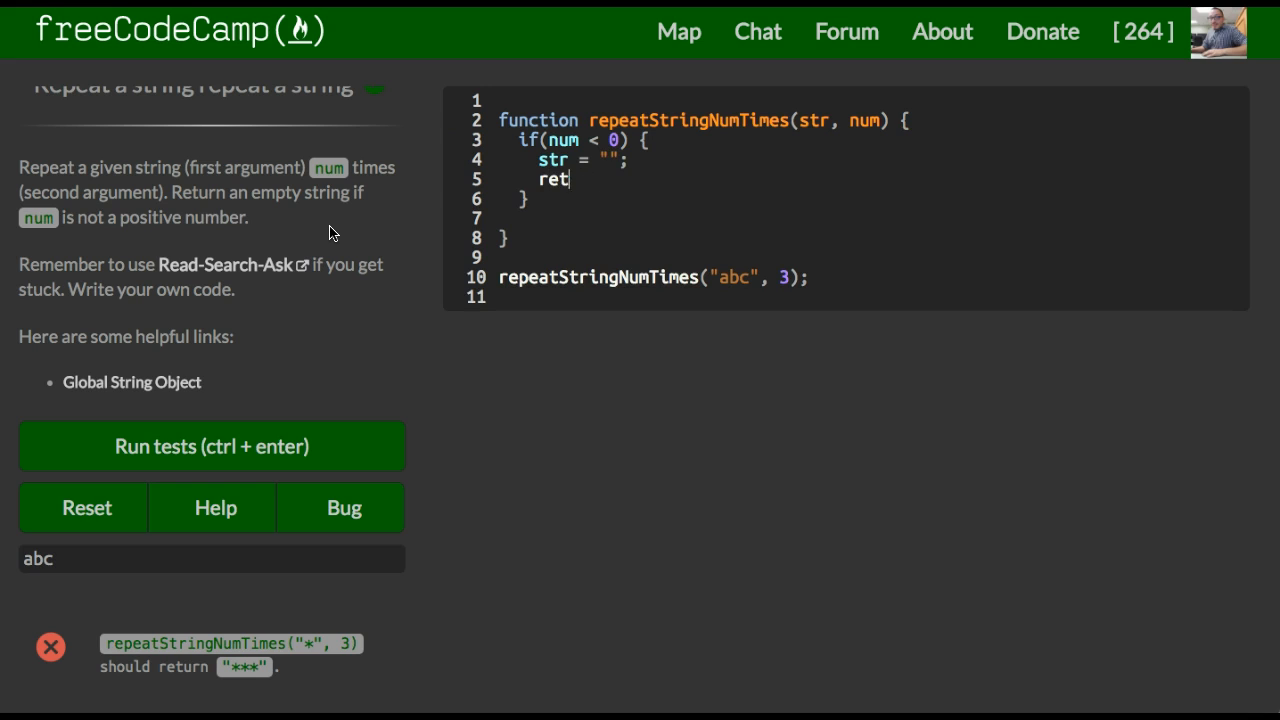
text(urn str;)
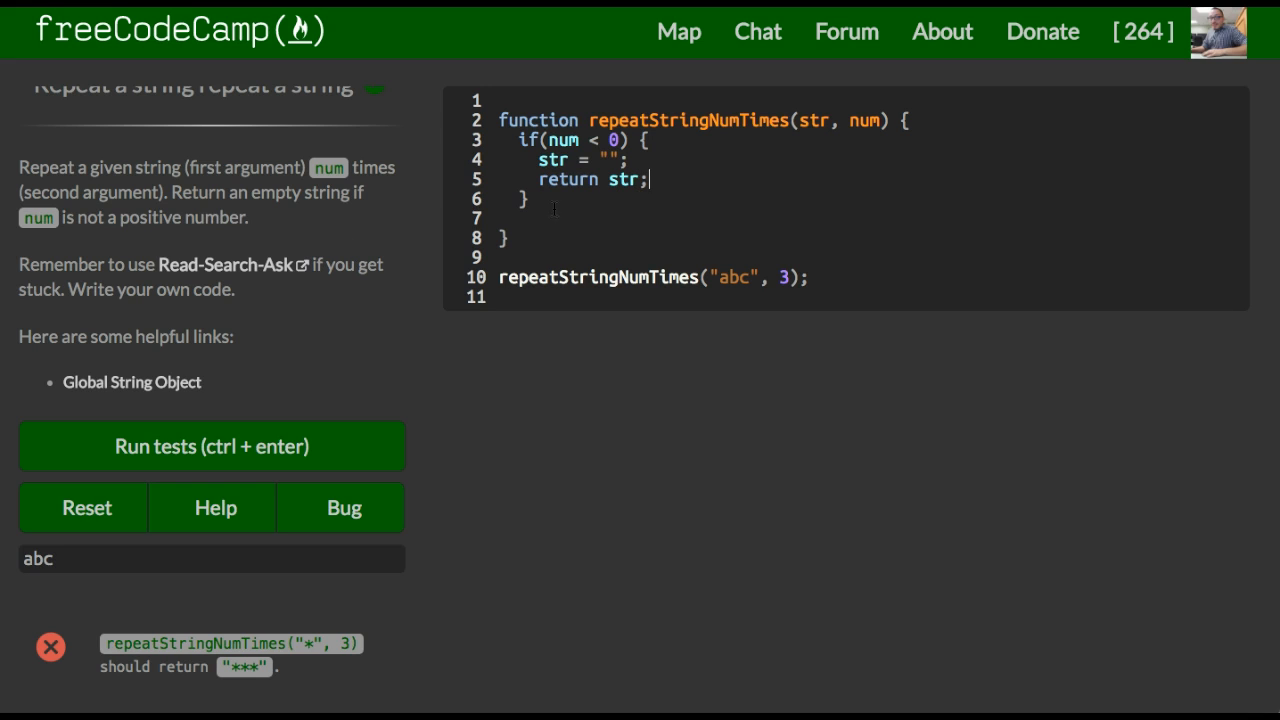
Begin an else { block right after the if branch
click(536, 200)
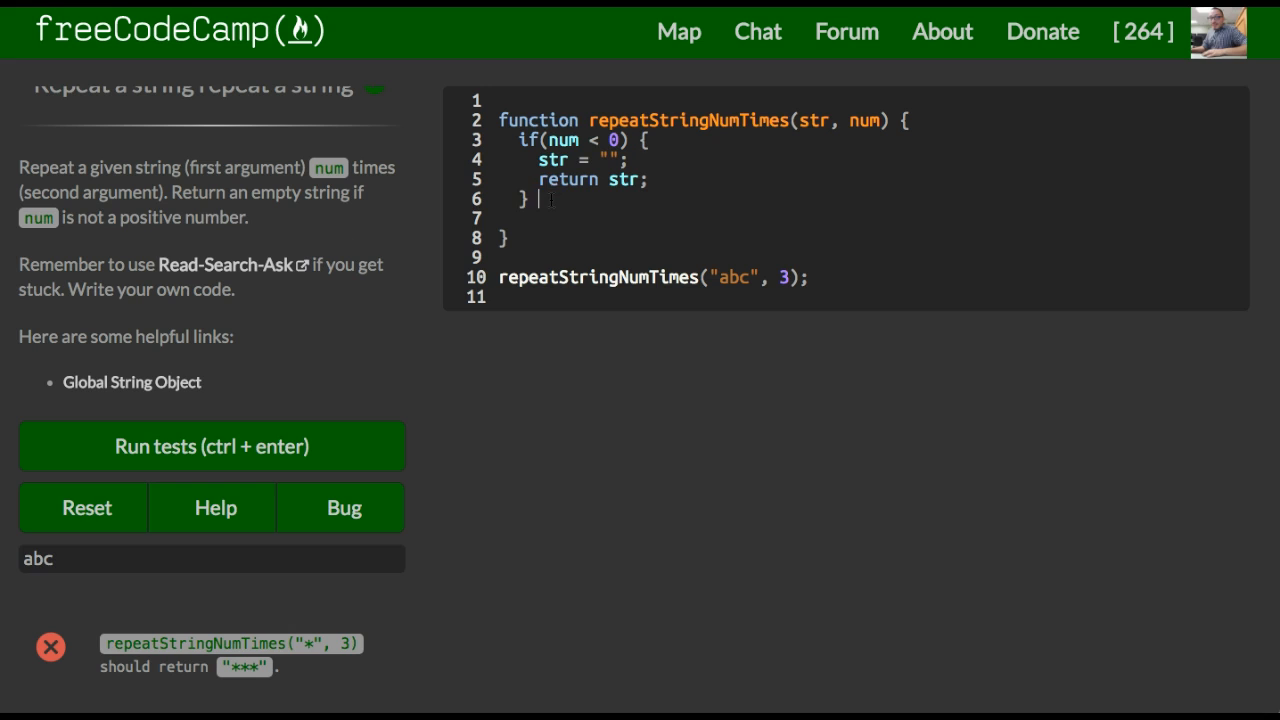
text(else {)
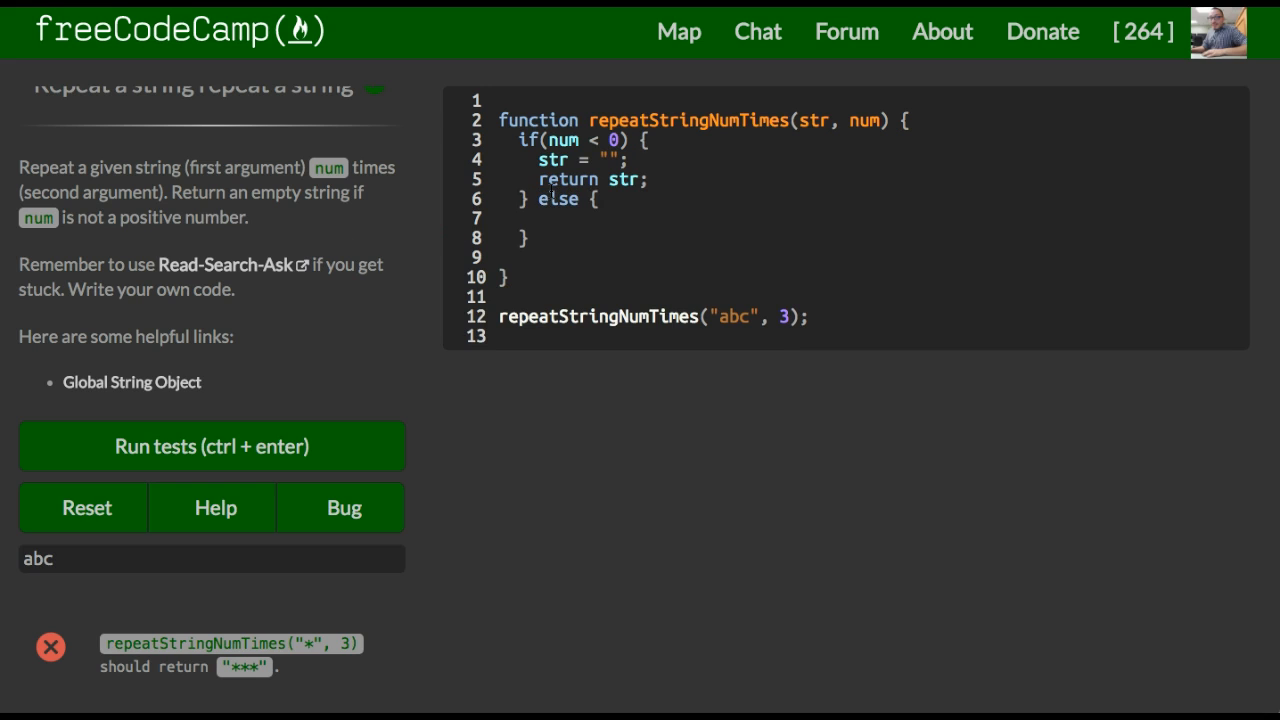
Write var strConcat = str.repeat(num); in the else branch, adapting MDN's example names
text(let resultString = str.repeat(count);)
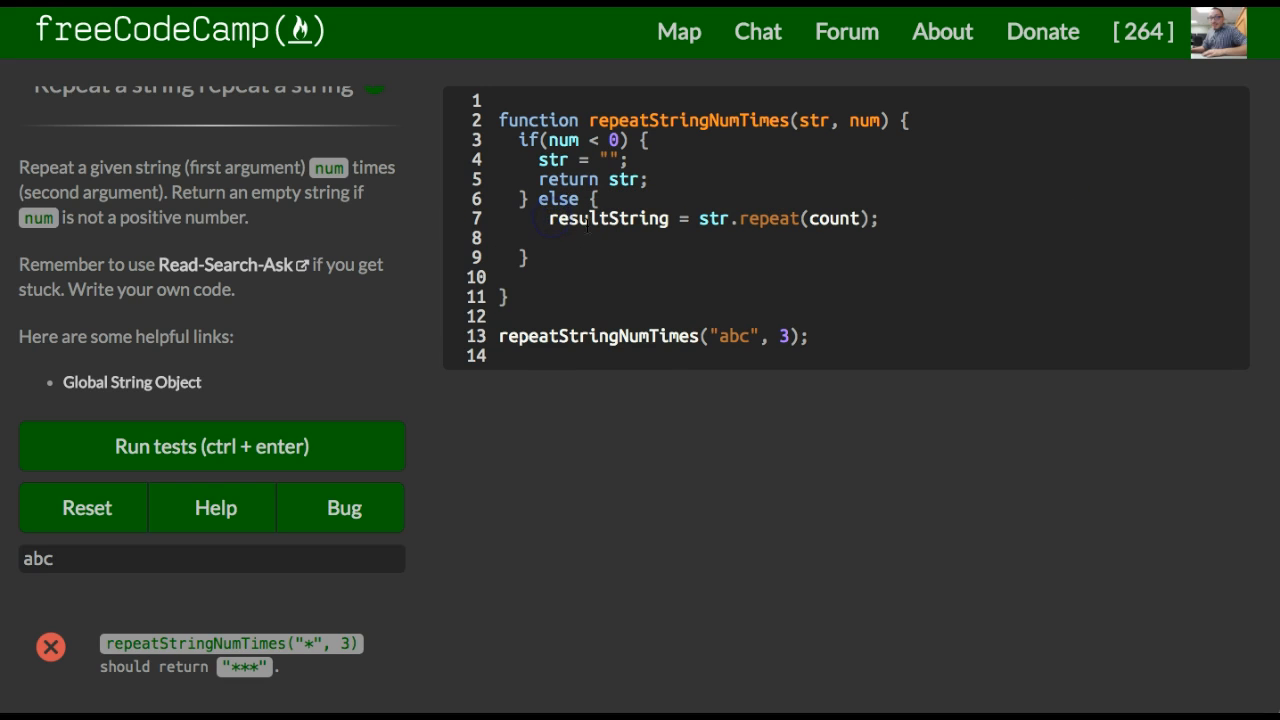
text(str)
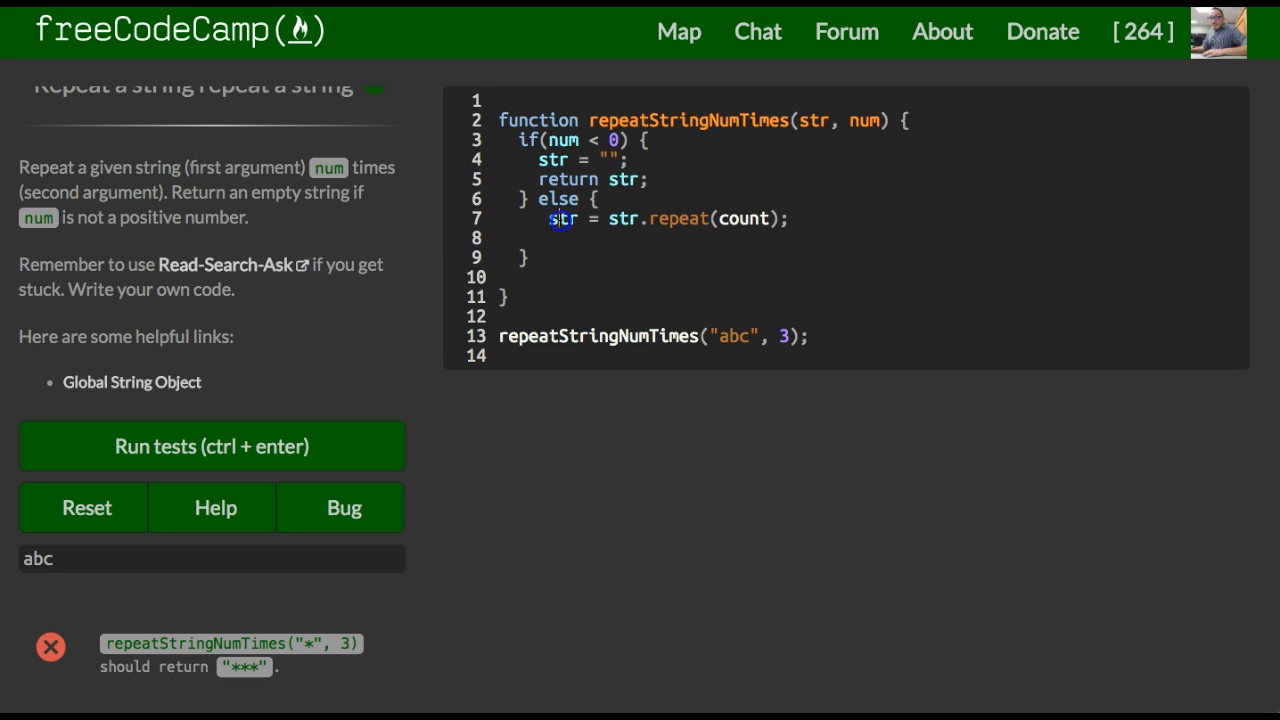
text(var)
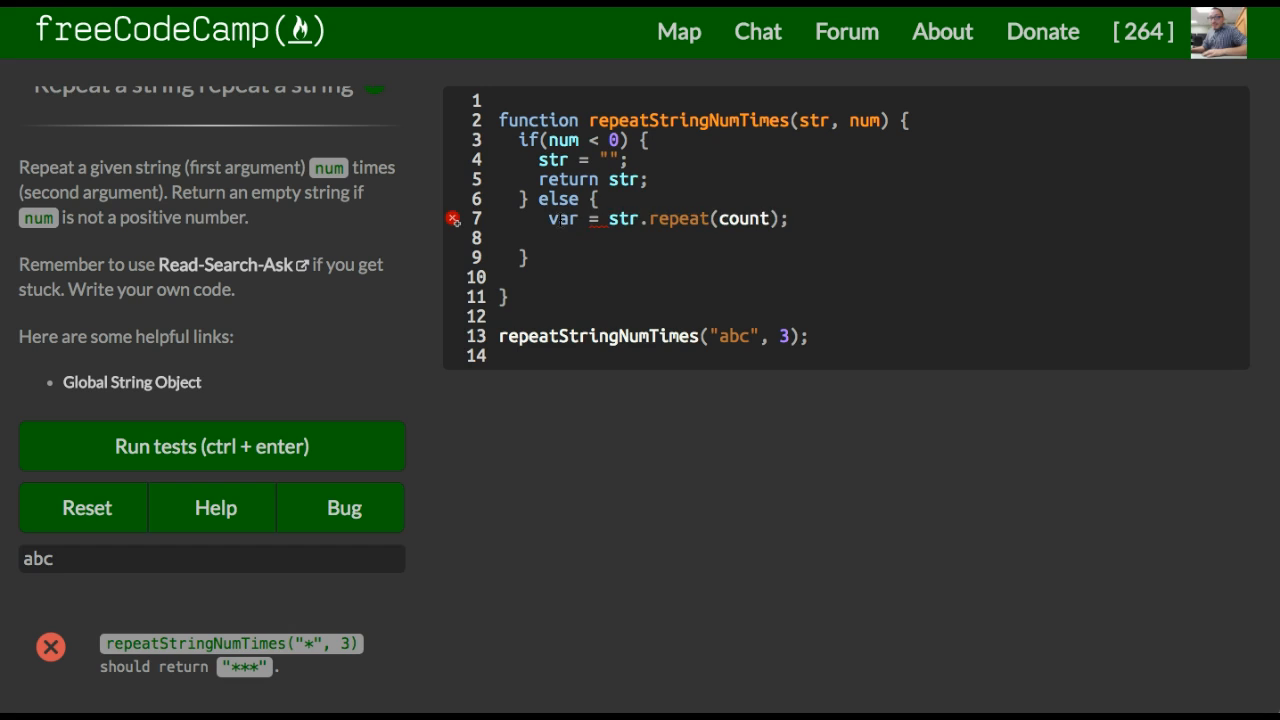
text(strC)
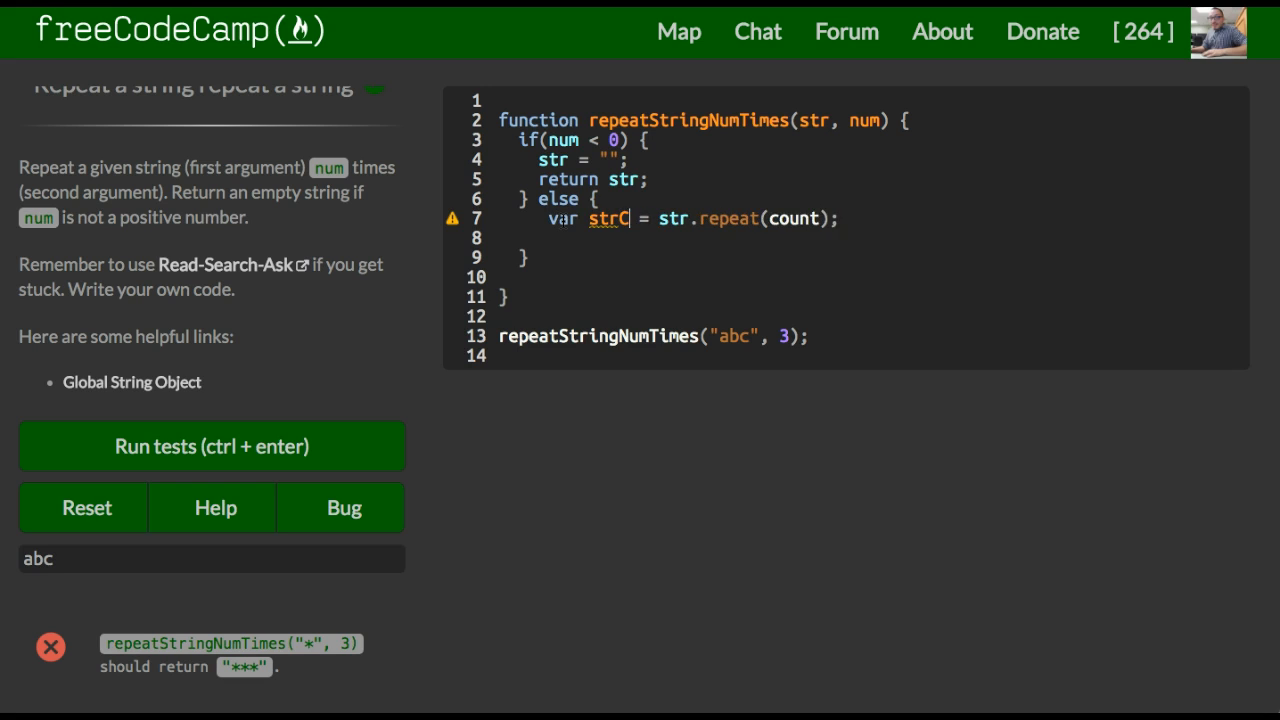
text(oncat)
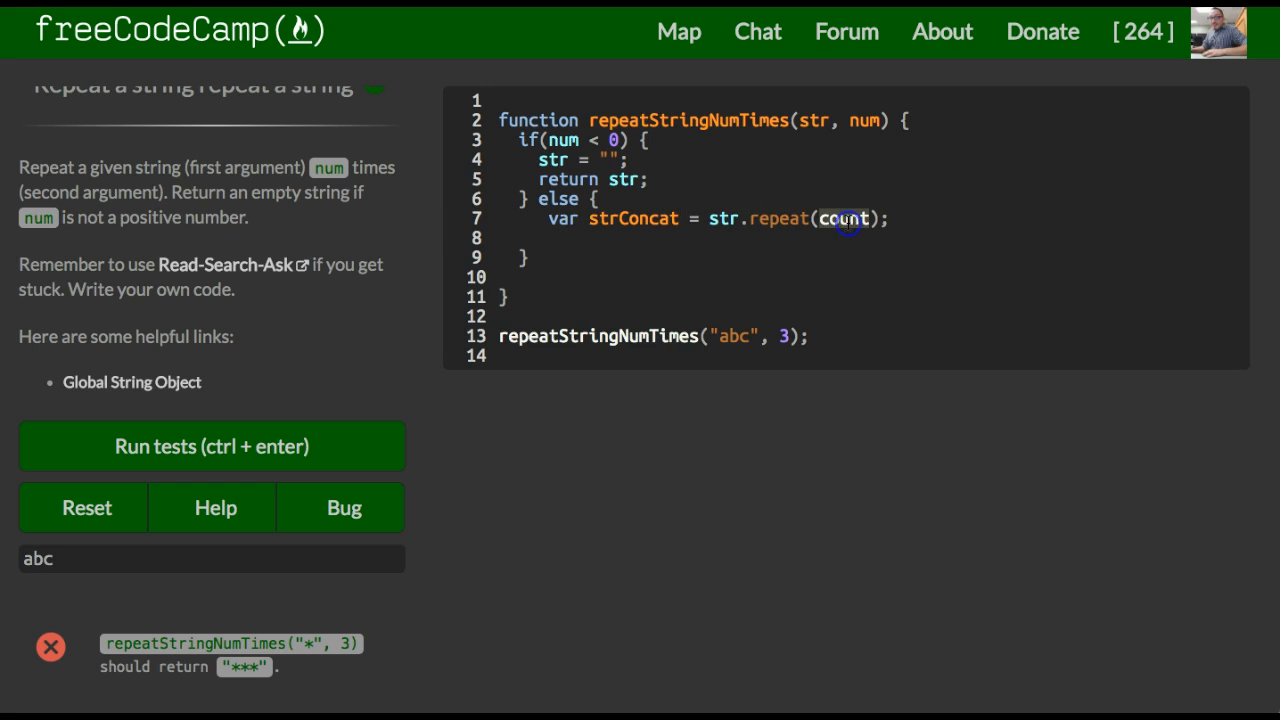
text(num)
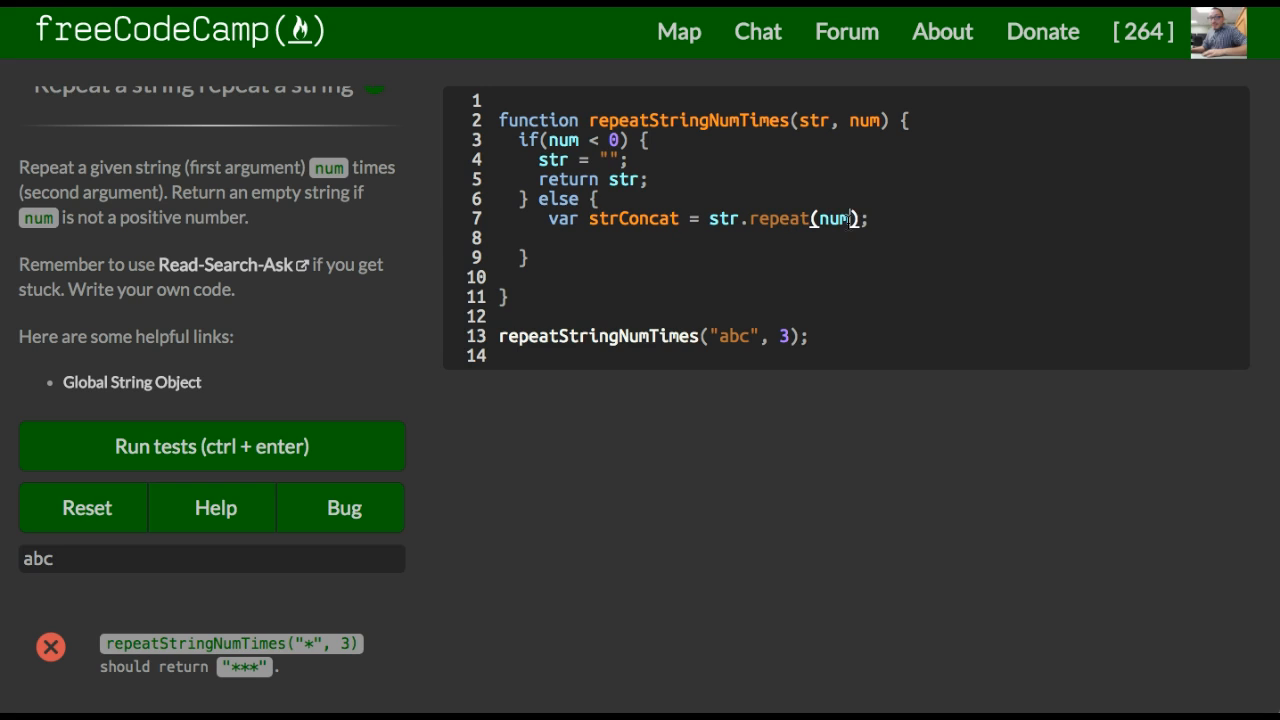
mouse_move(812, 260)
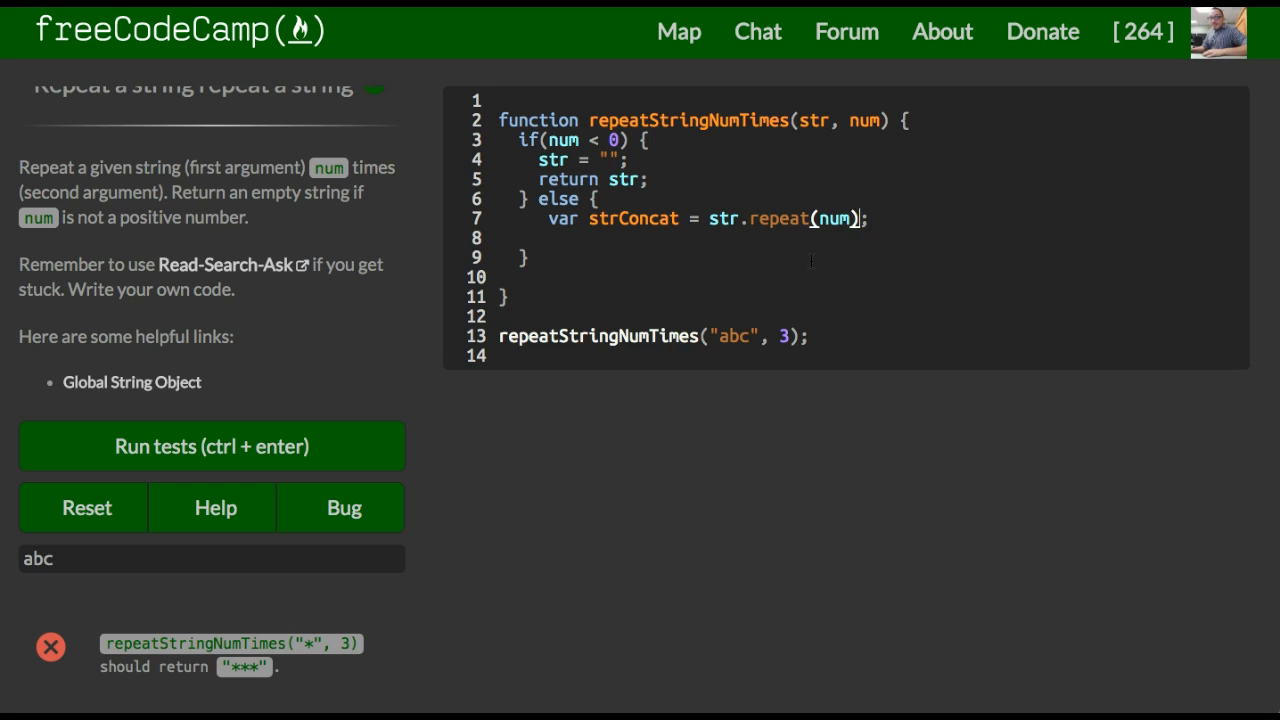
Return strConcat on a new line to finish the else branch
key(Enter)
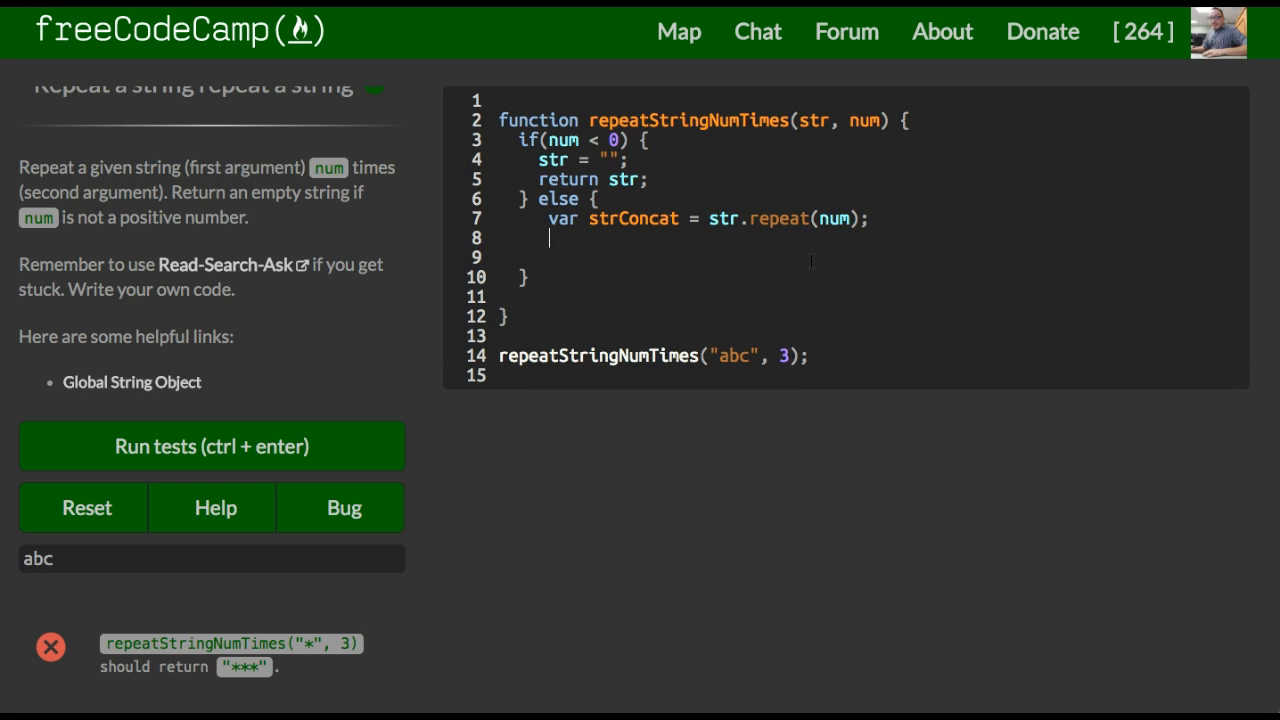
text(return strConcat;)
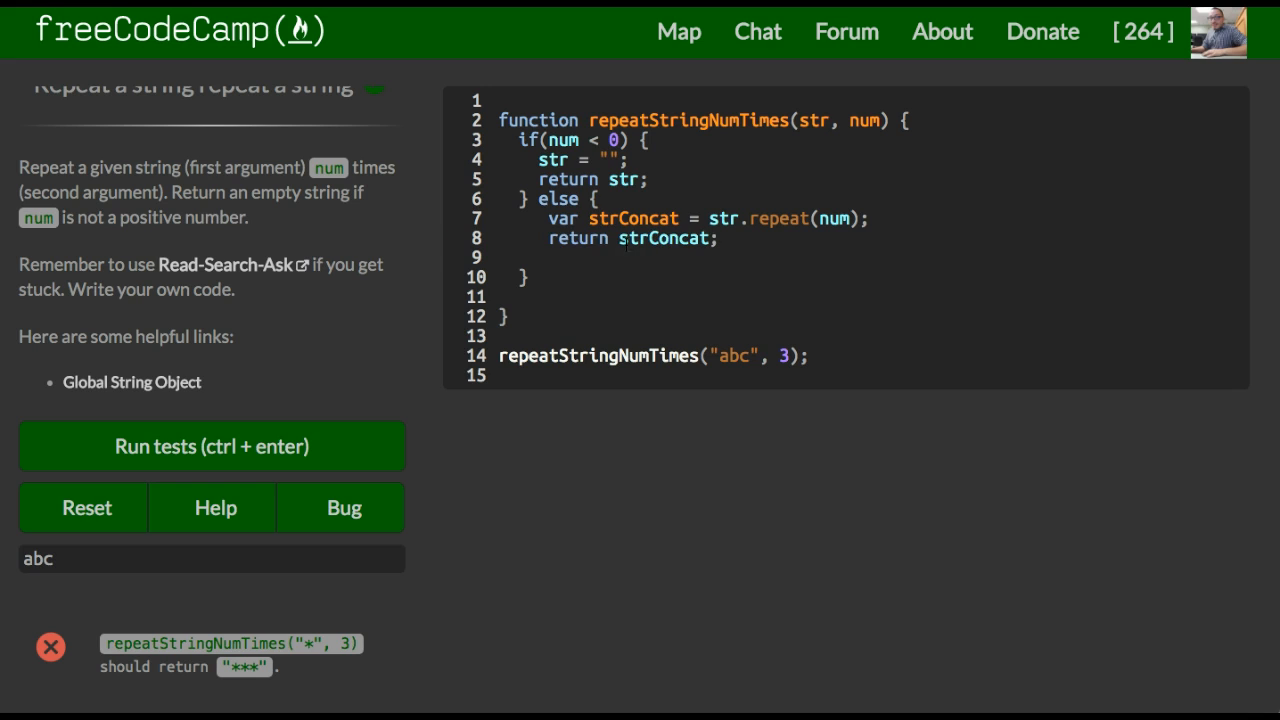
mouse_move(724, 356)
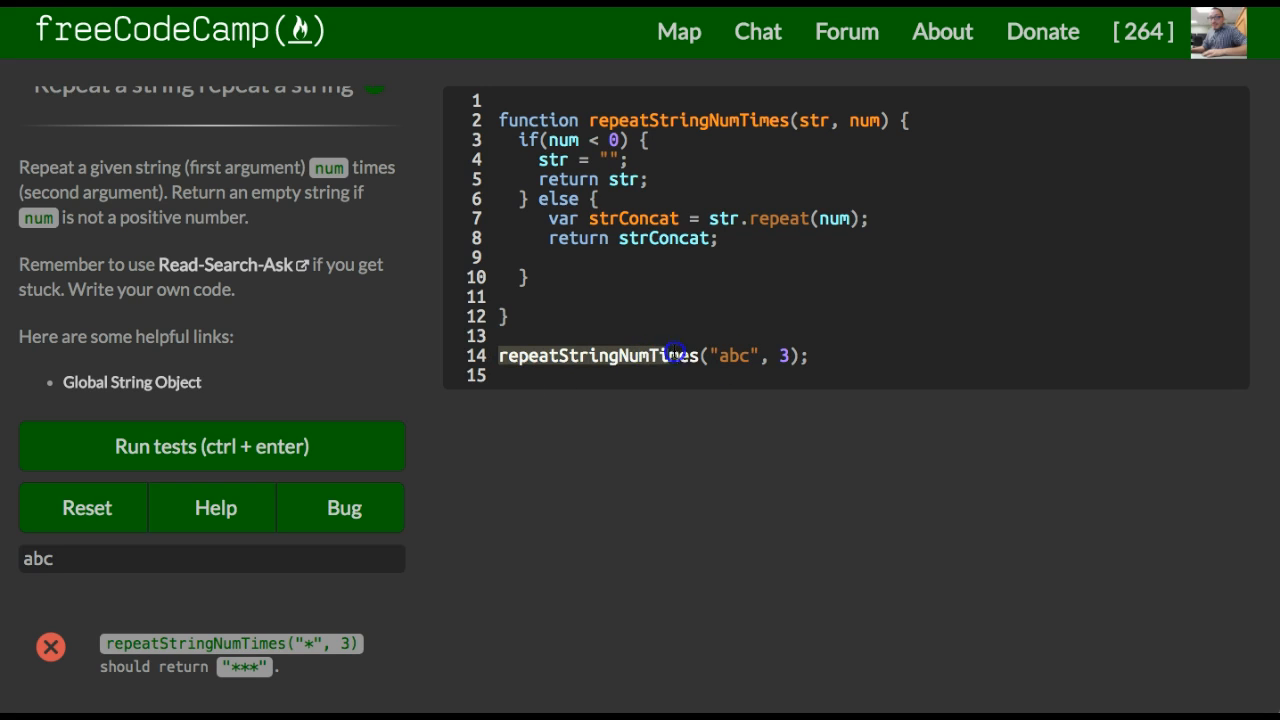
Highlight the sample call, the if keyword and the empty string while reviewing the solution
double_click(736, 356)
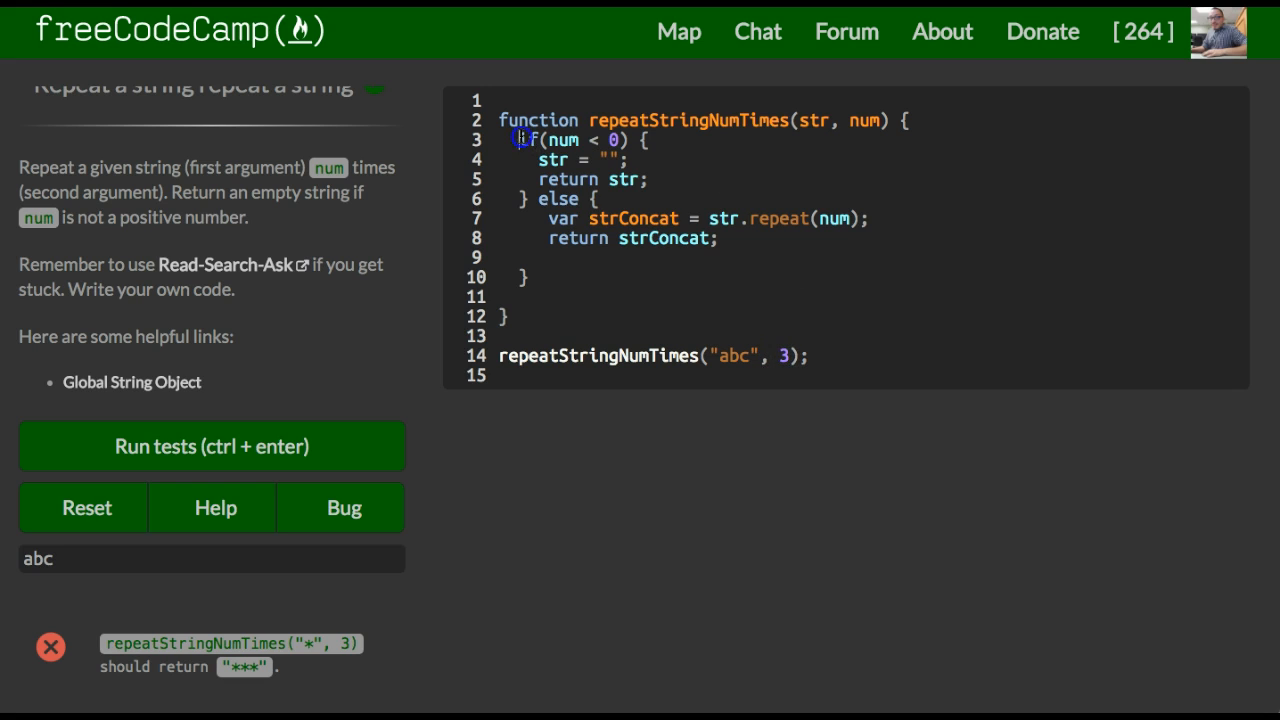
drag(520, 140, 650, 180)
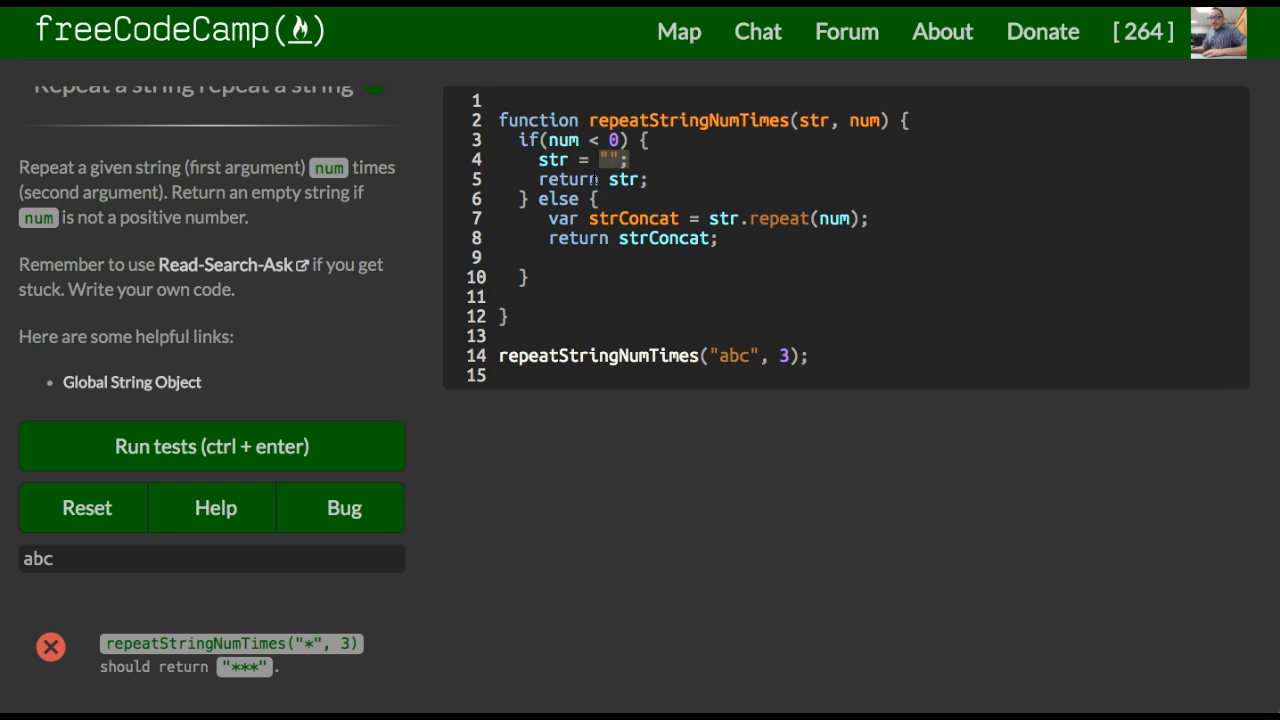
drag(548, 198, 718, 238)
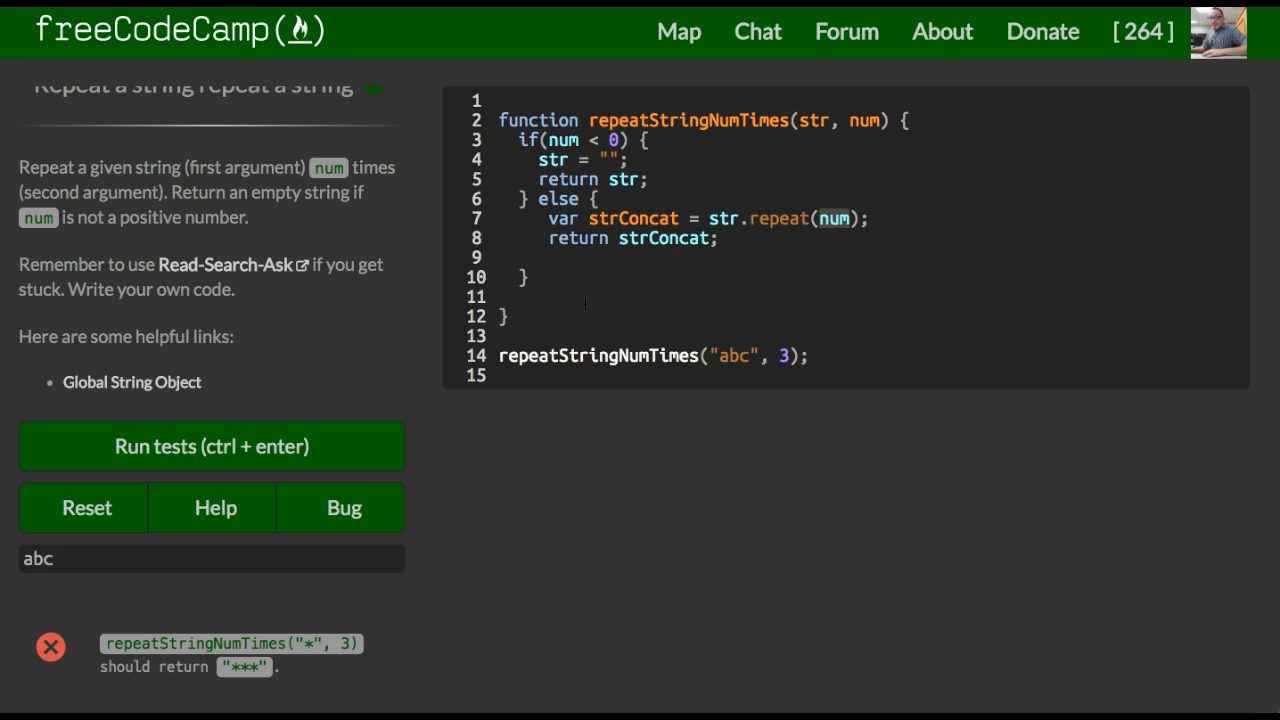
Run the tests so every check passes and the success dialog appears
click(212, 446)
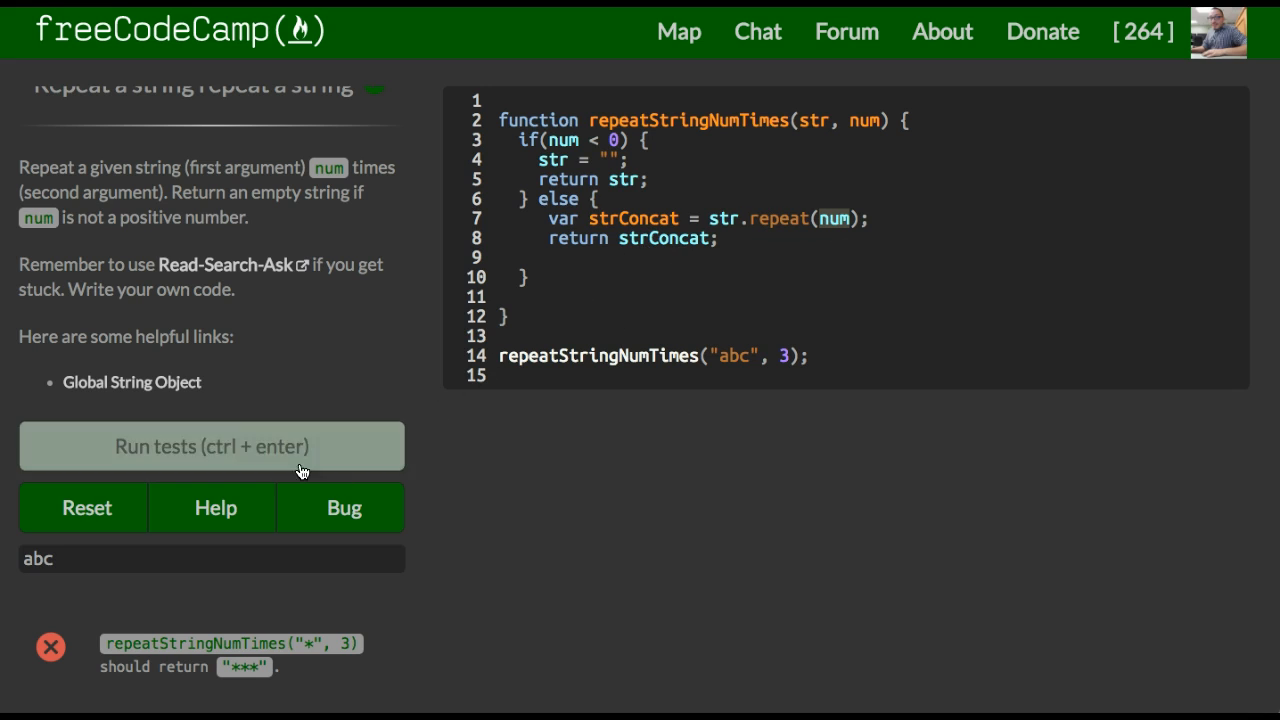
click(210, 446)
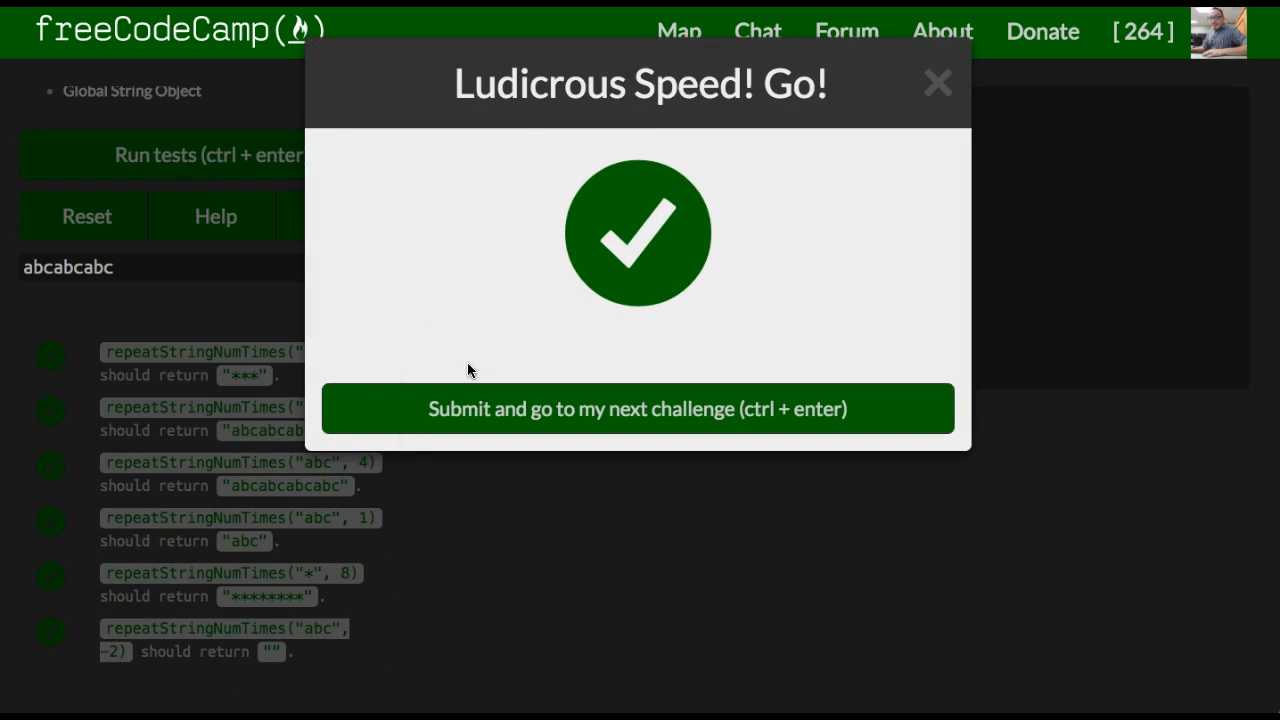
mouse_move(932, 84)
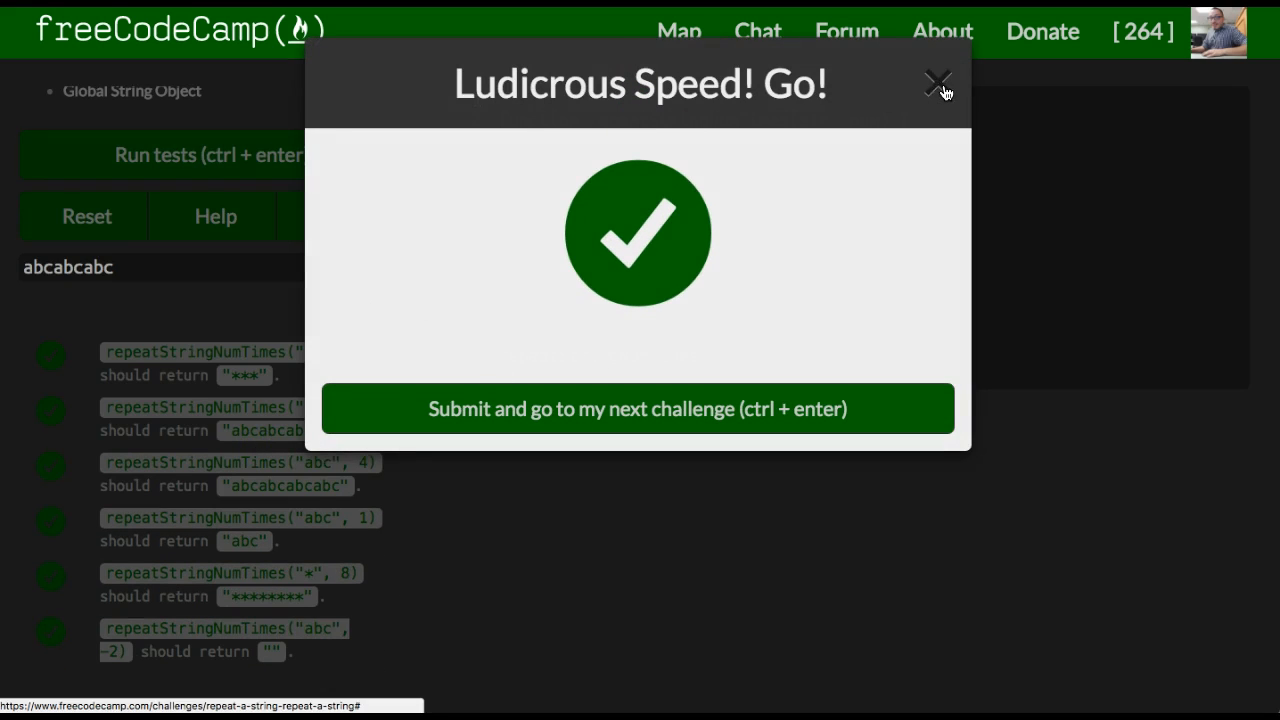
Close the success dialog, staying on the challenge with output abcabcabc
click(932, 84)
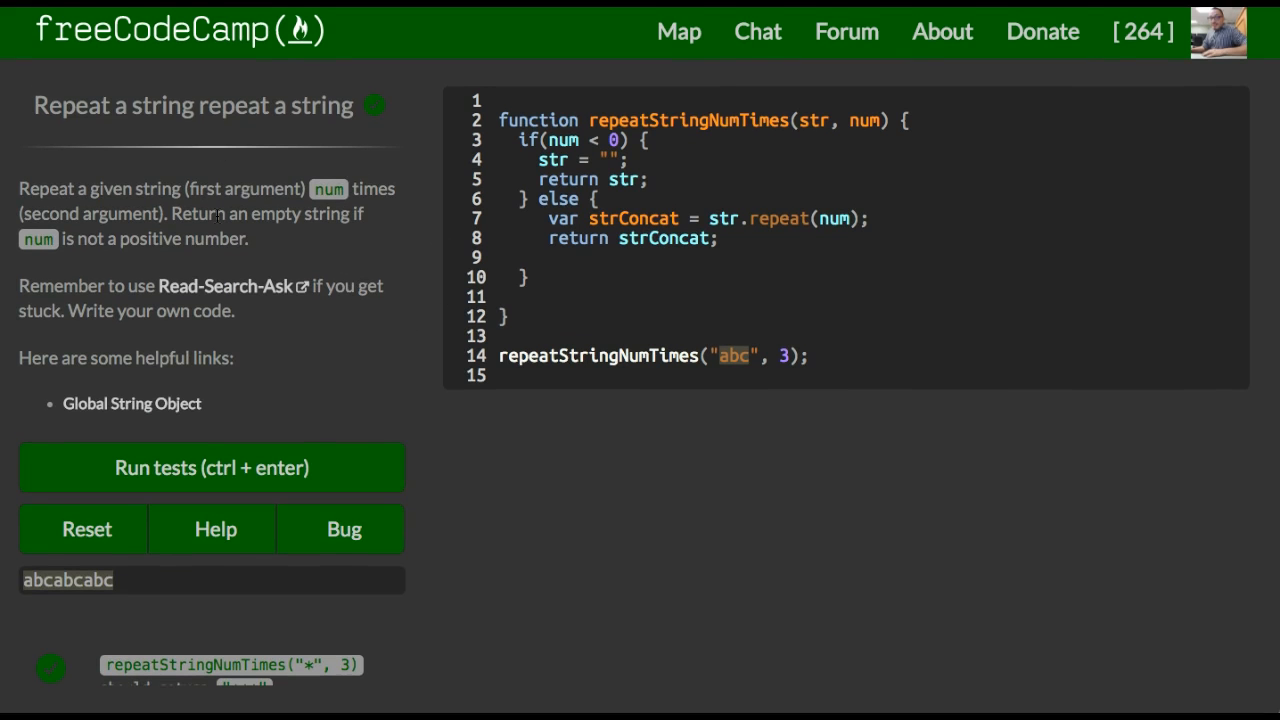
mouse_move(148, 84)
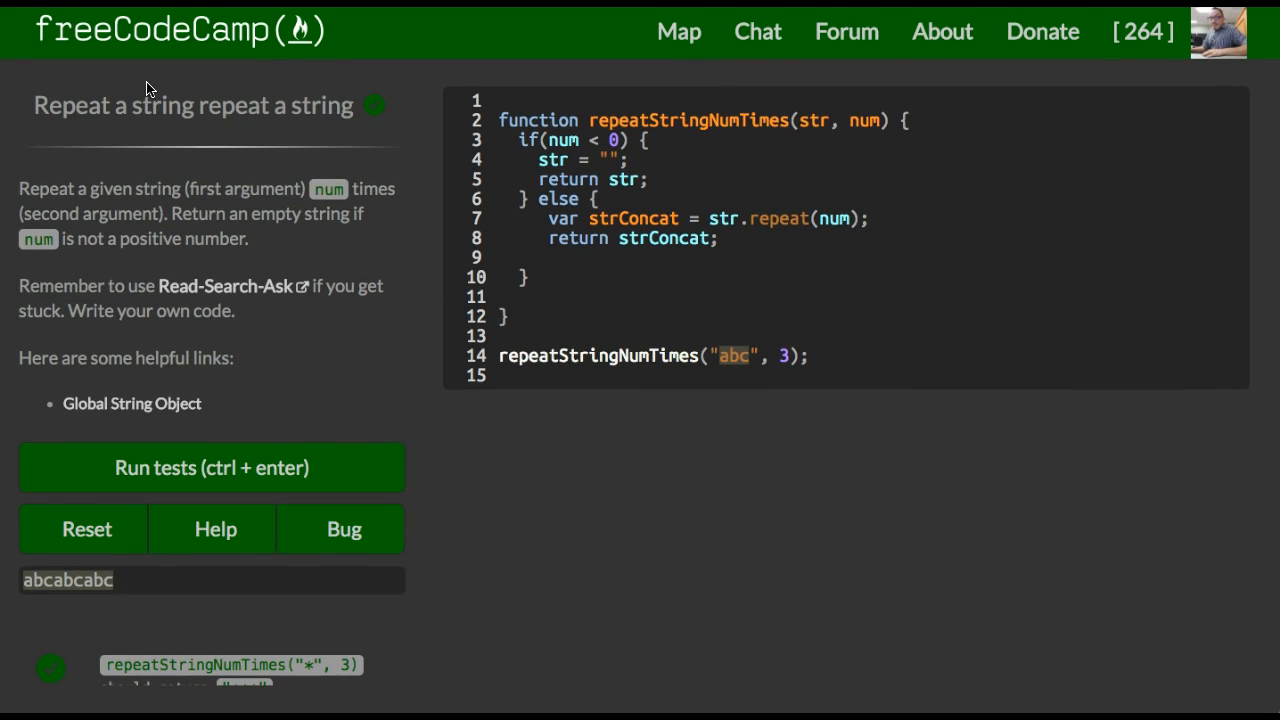